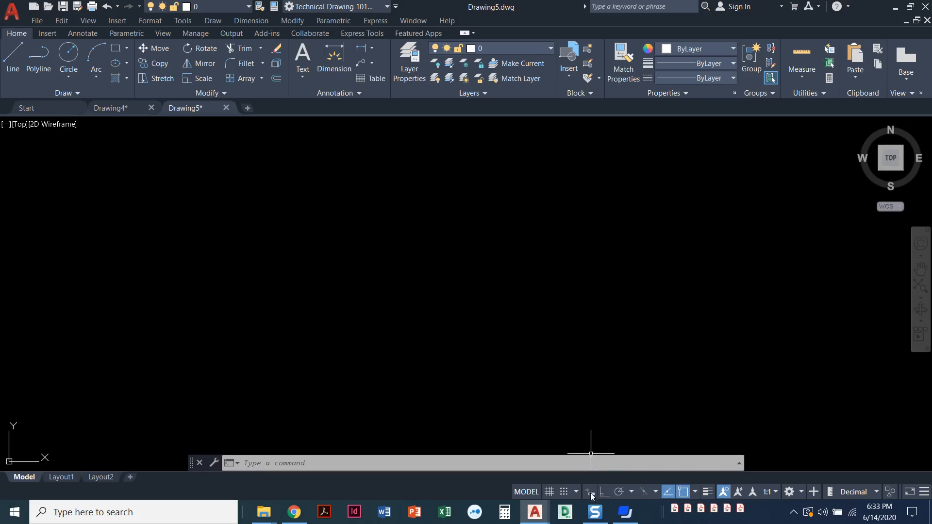
mouse_move(589, 491)
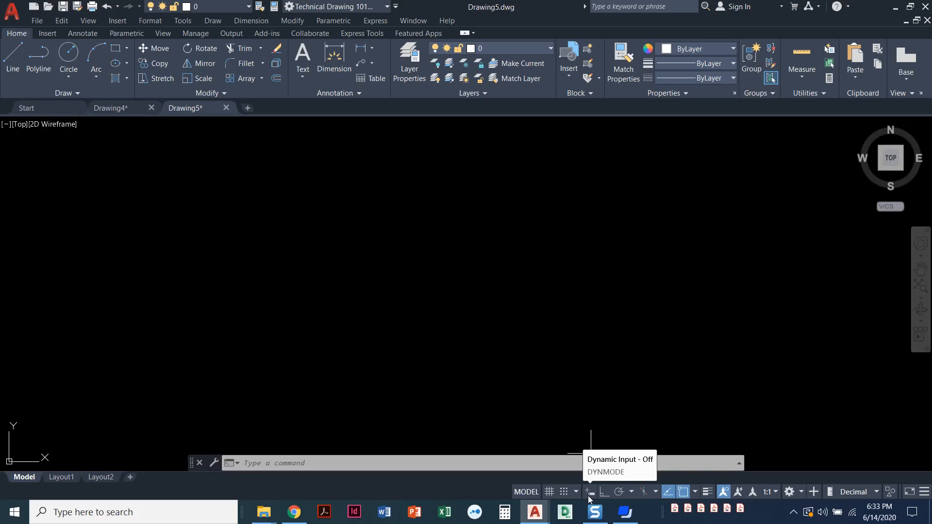
- Turn Dynamic Input on from the status bar and review its entry in the toggle customization list
left_click(588, 491)
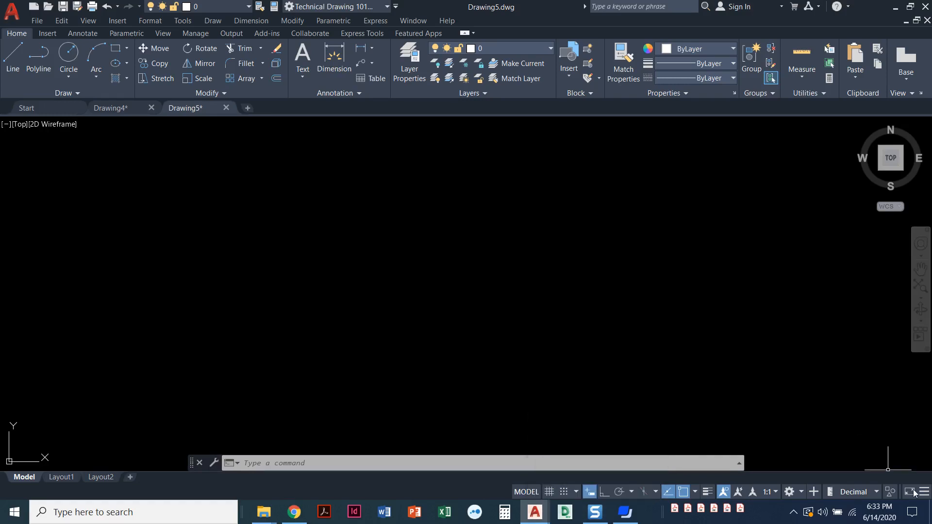
mouse_move(925, 494)
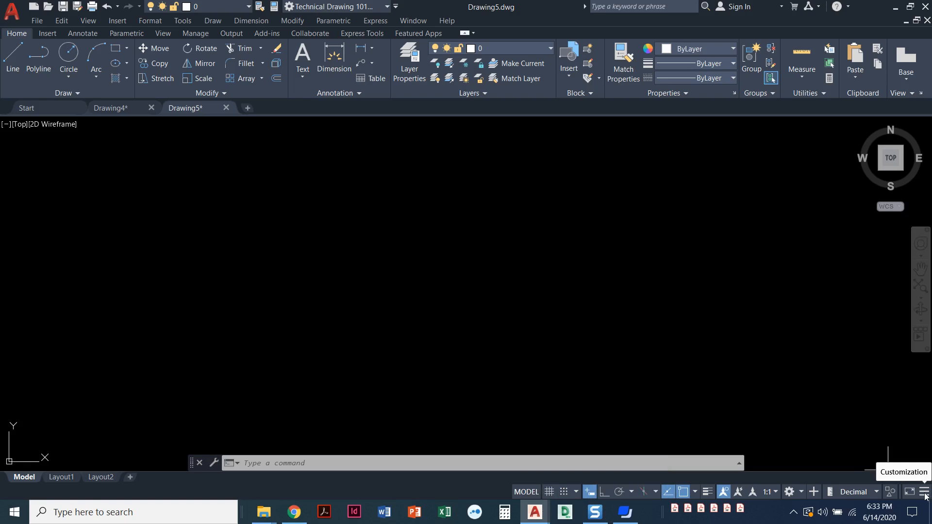
left_click(925, 491)
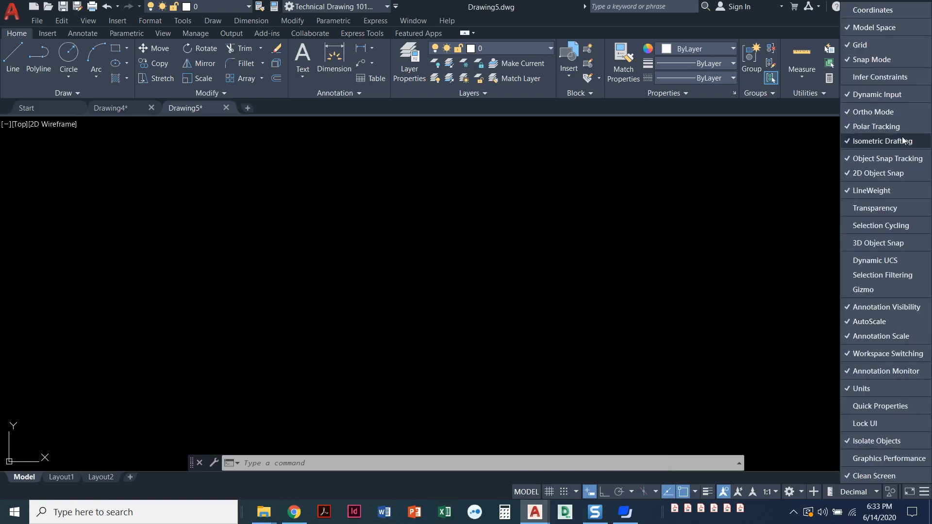
mouse_move(879, 94)
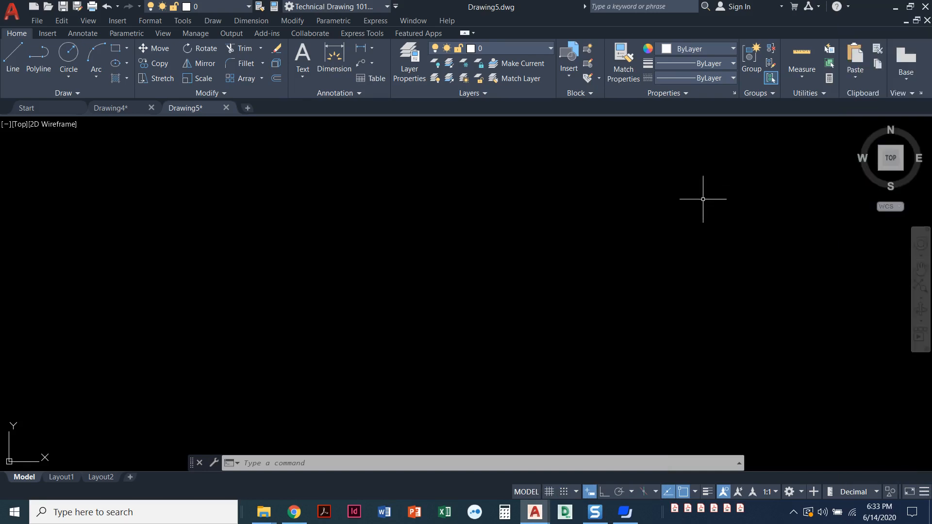
mouse_move(348, 293)
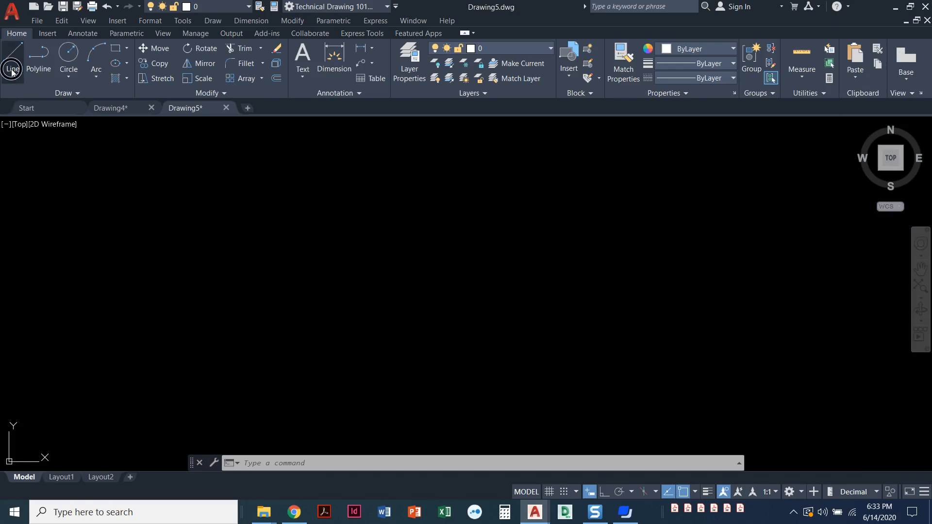
left_click(11, 62)
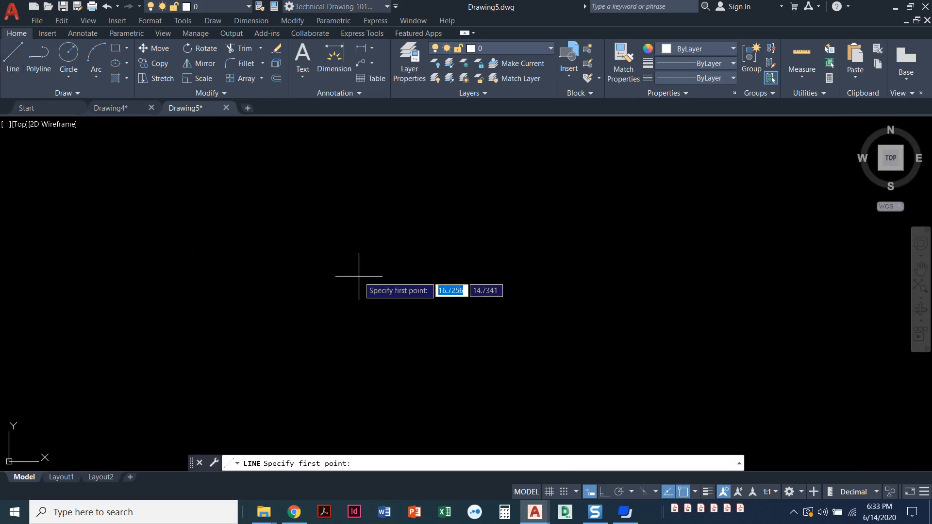
mouse_move(358, 274)
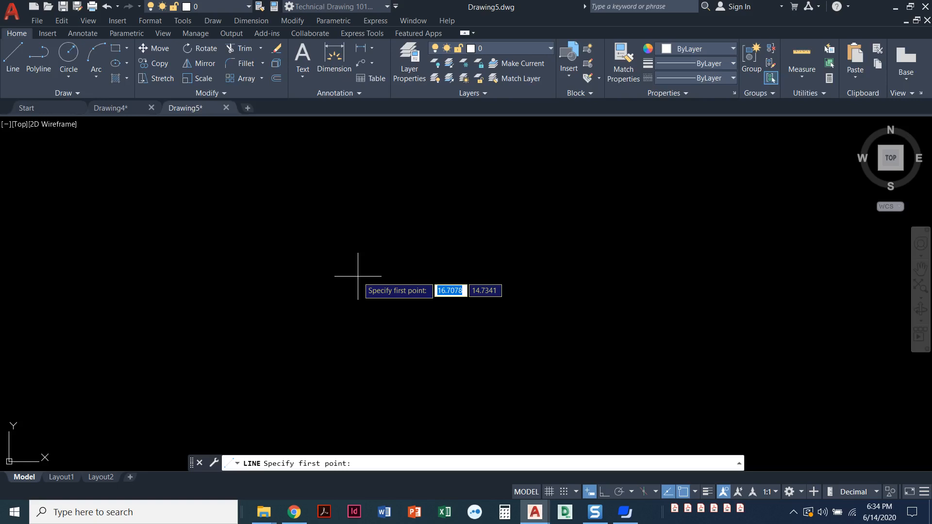
mouse_move(395, 263)
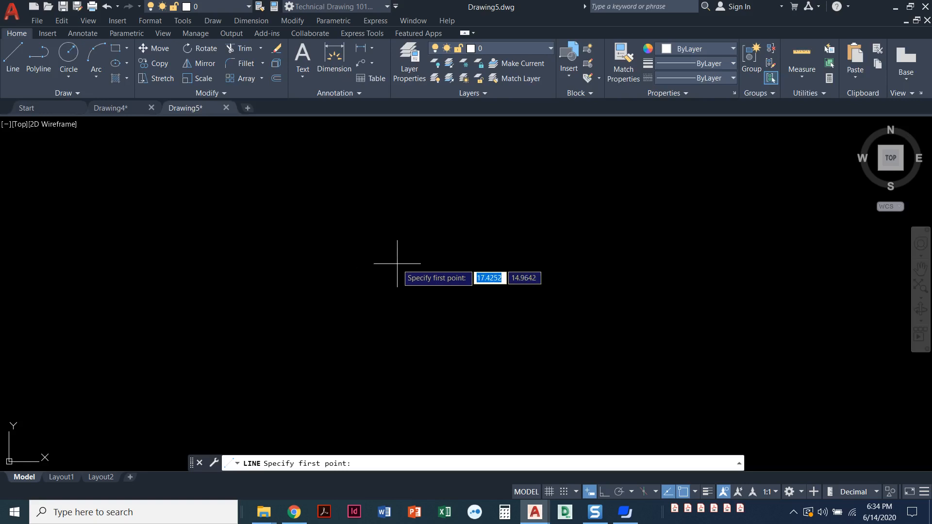
mouse_move(363, 295)
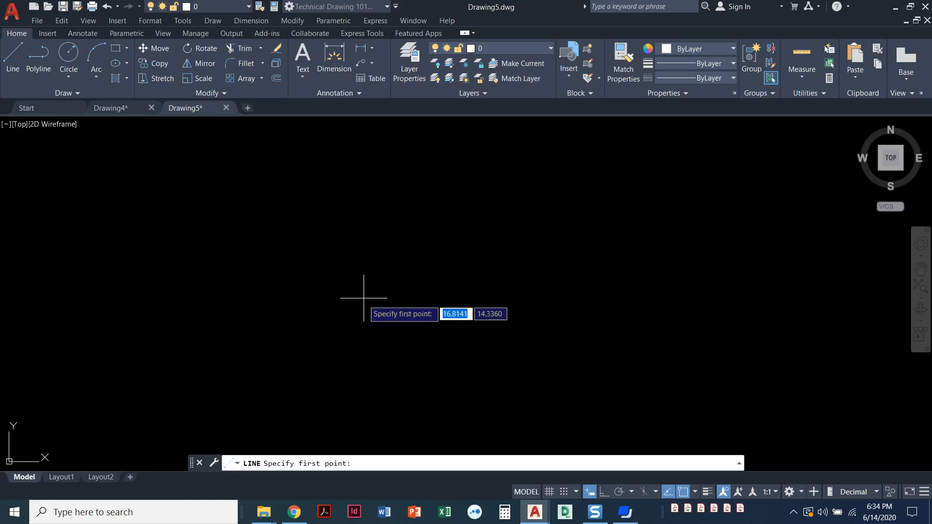
left_click(361, 313)
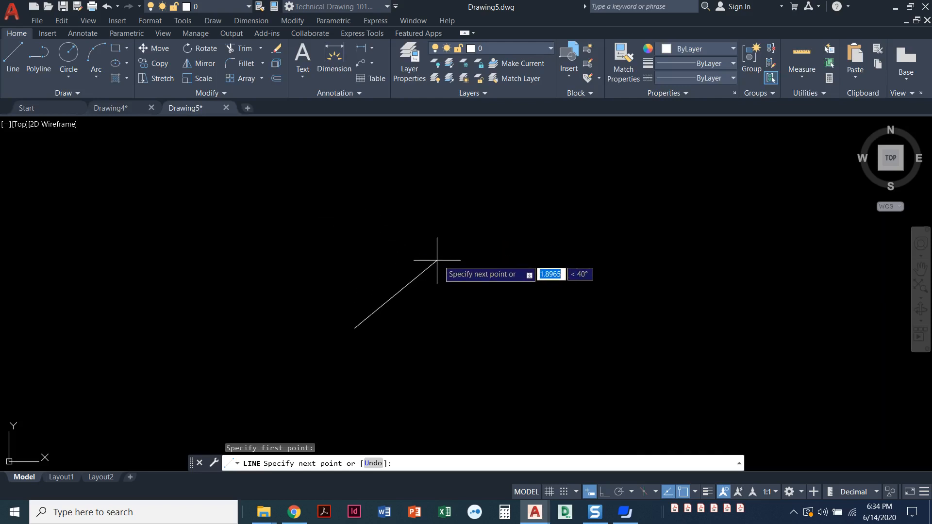
mouse_move(443, 248)
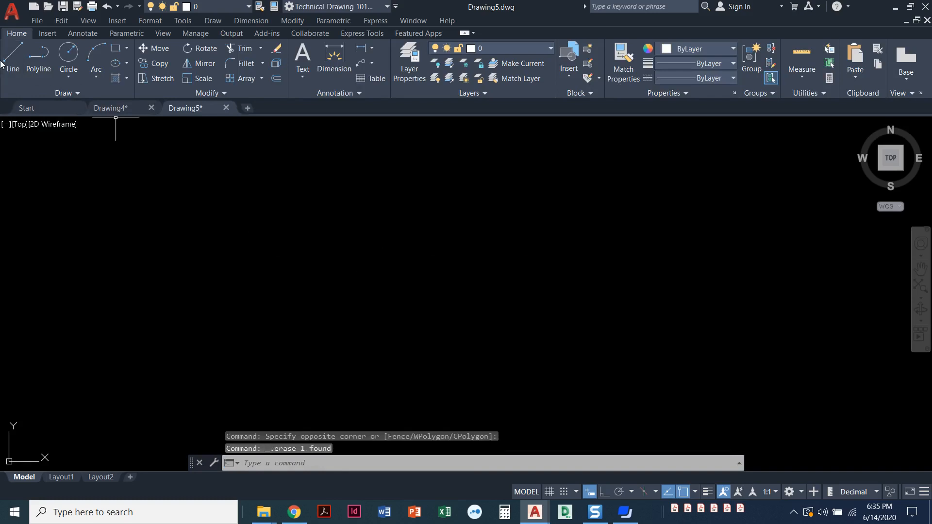
- Draw a line from absolute point 2,2 using Dynamic Input, ending toward 2,3
left_click(12, 59)
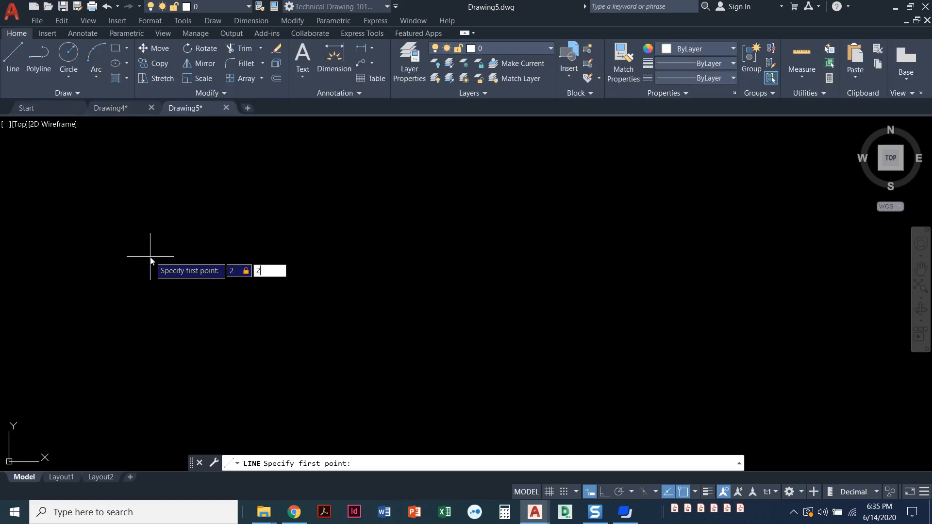
key("enter")
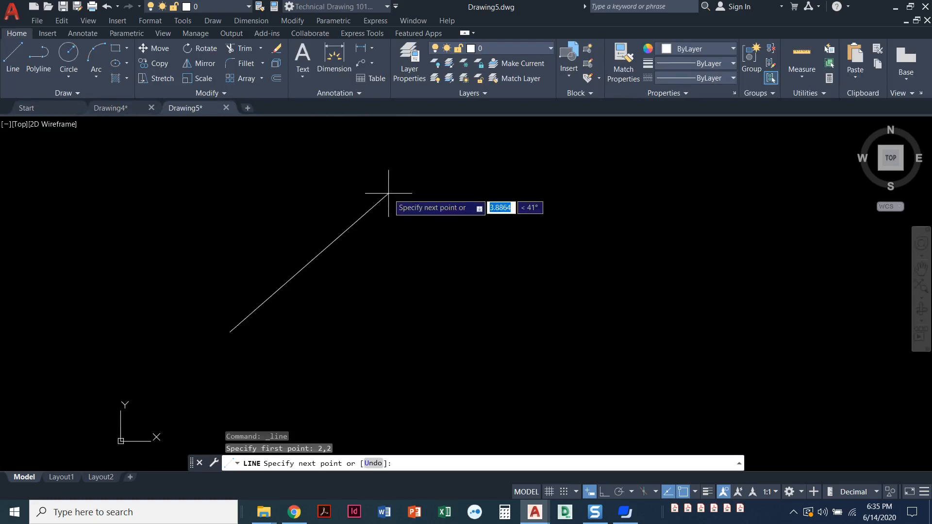
mouse_move(397, 213)
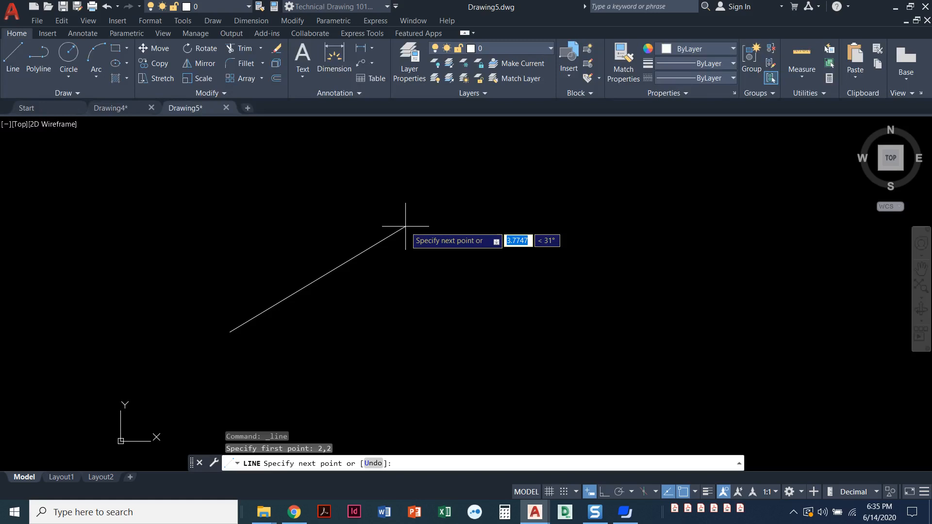
mouse_move(329, 229)
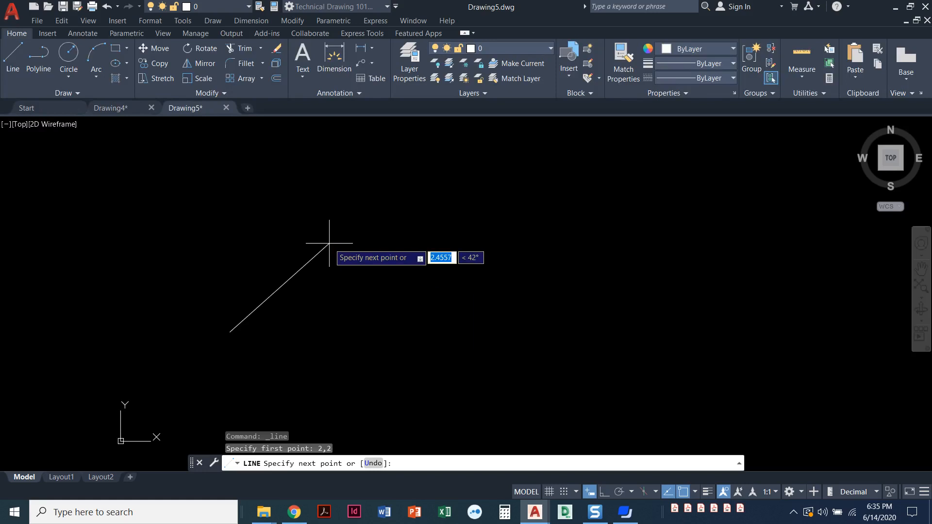
type("2")
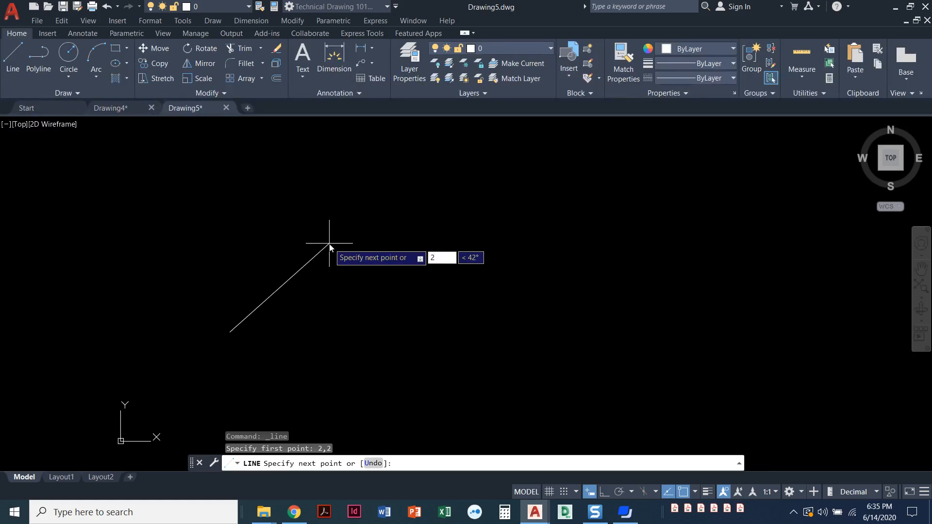
type("3")
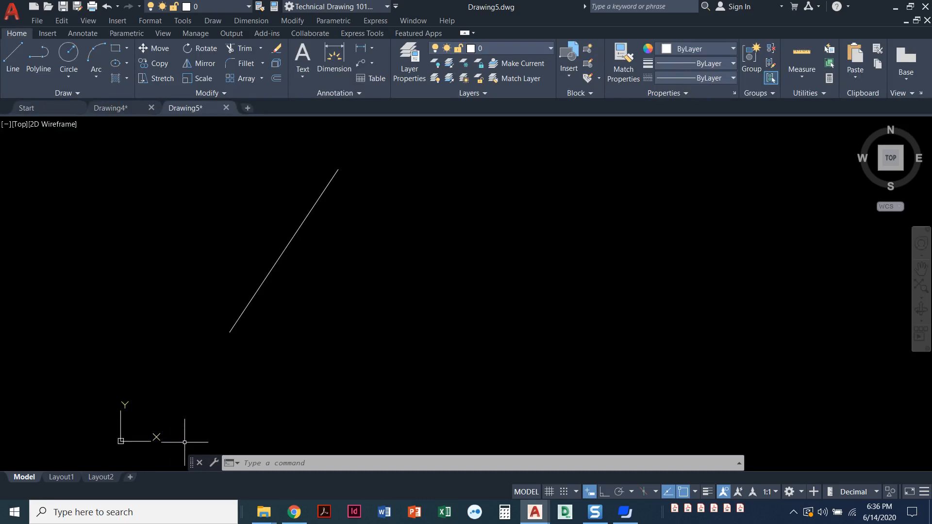
mouse_move(263, 322)
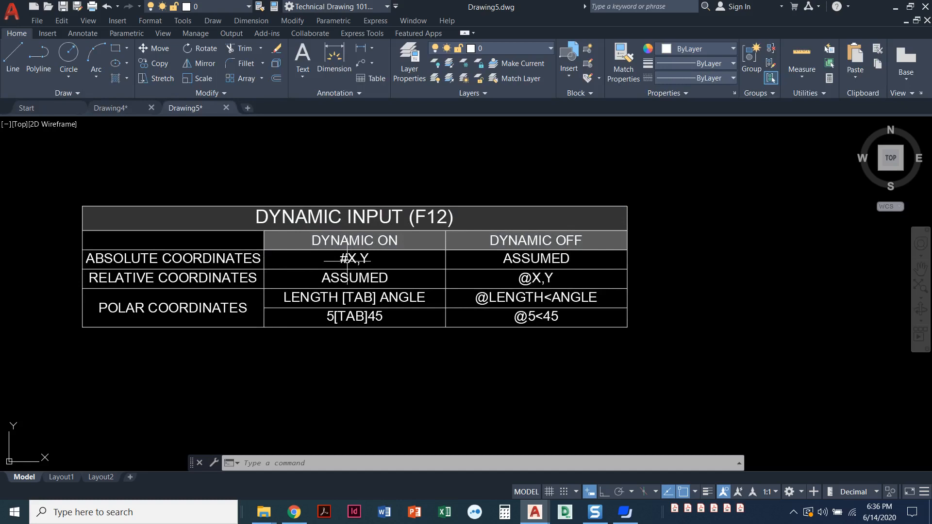
mouse_move(345, 260)
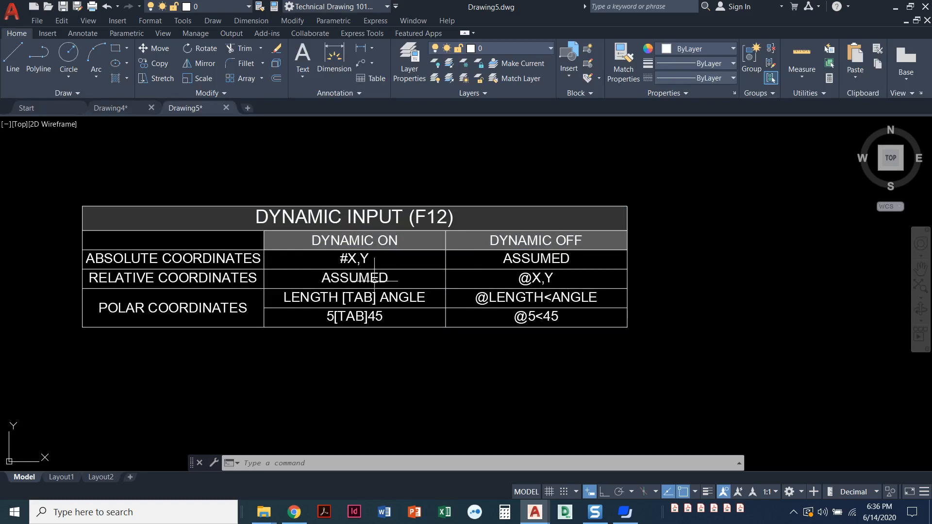
mouse_move(339, 279)
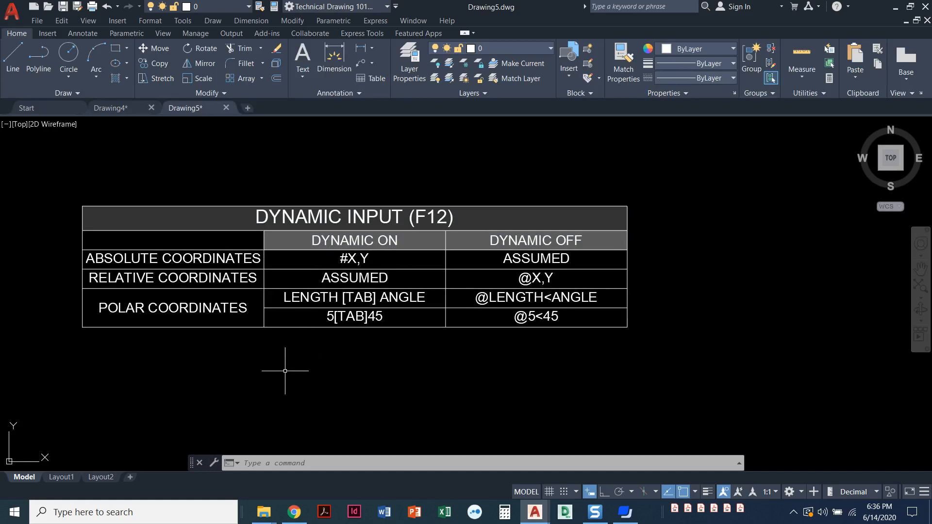
mouse_move(245, 374)
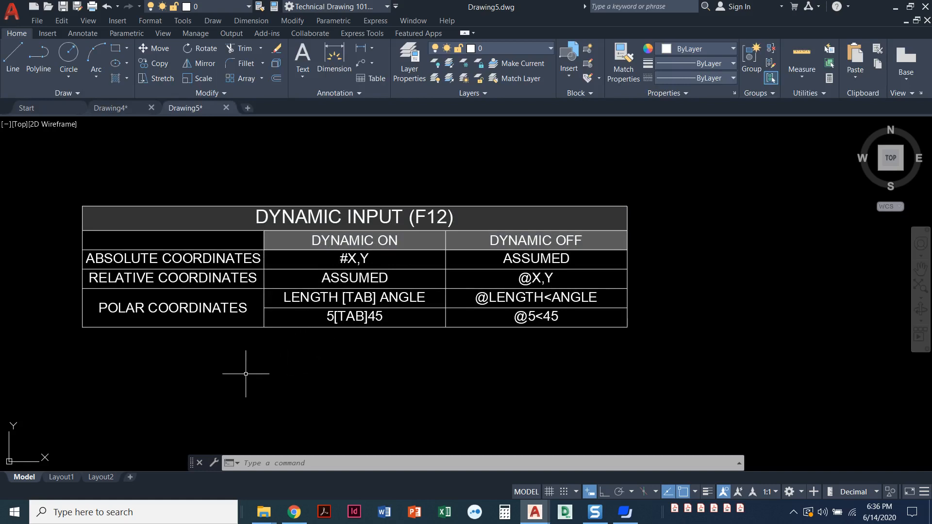
scroll("down", 3)
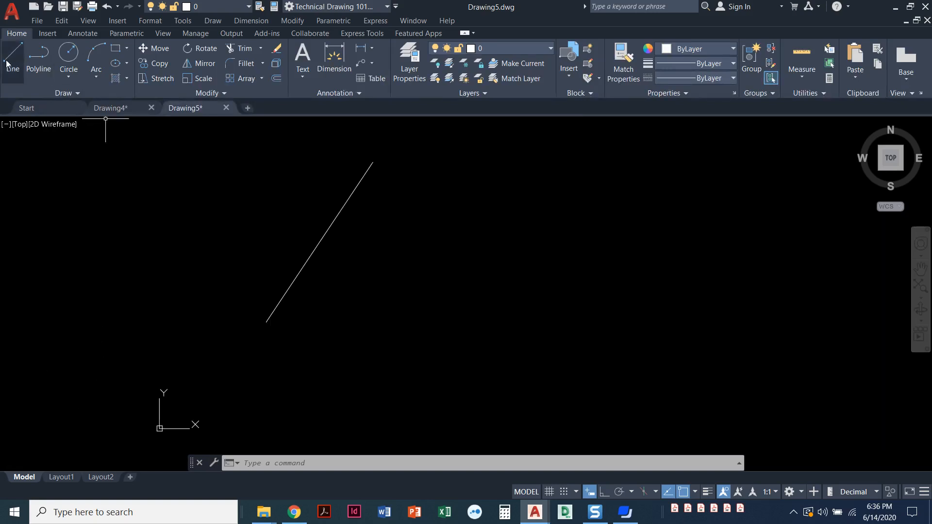
- Draw a short vertical line from 2,2 up to the absolute point #2,3 with Dynamic Input on
left_click(12, 53)
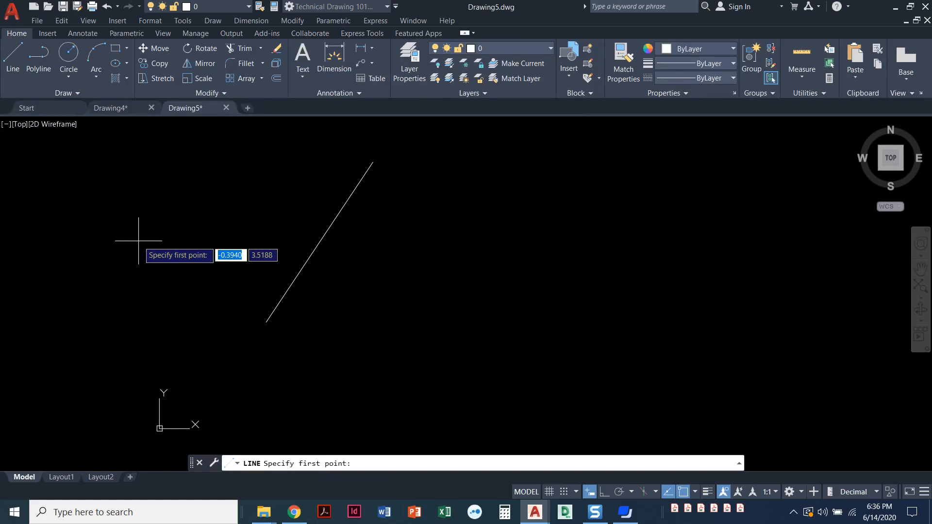
type("2")
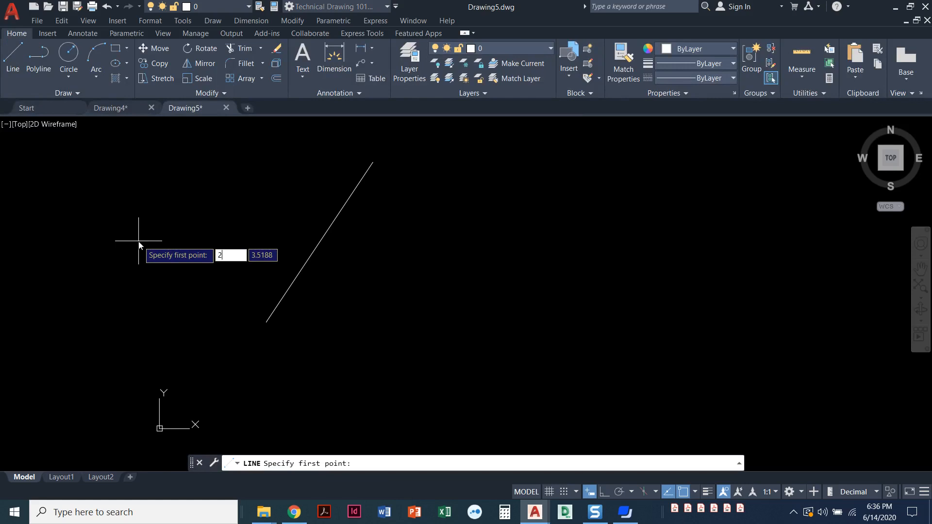
type("3")
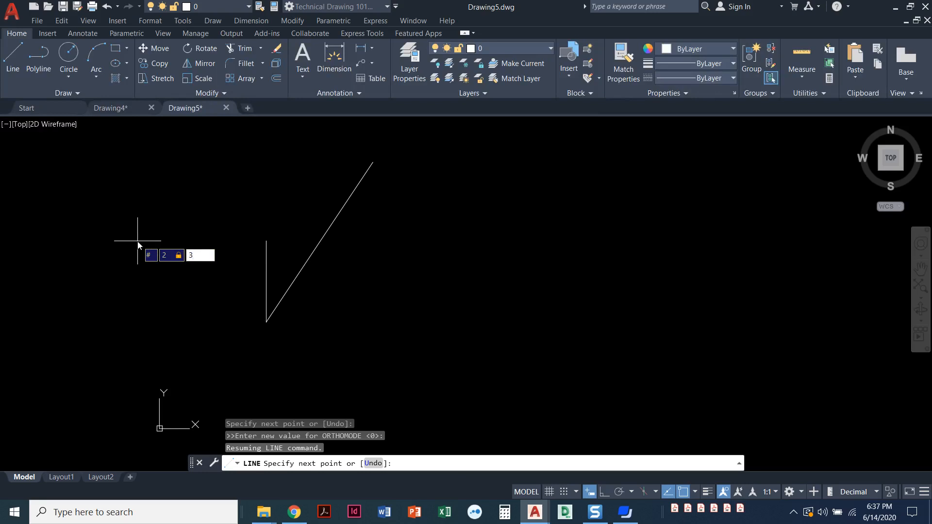
type("2,3")
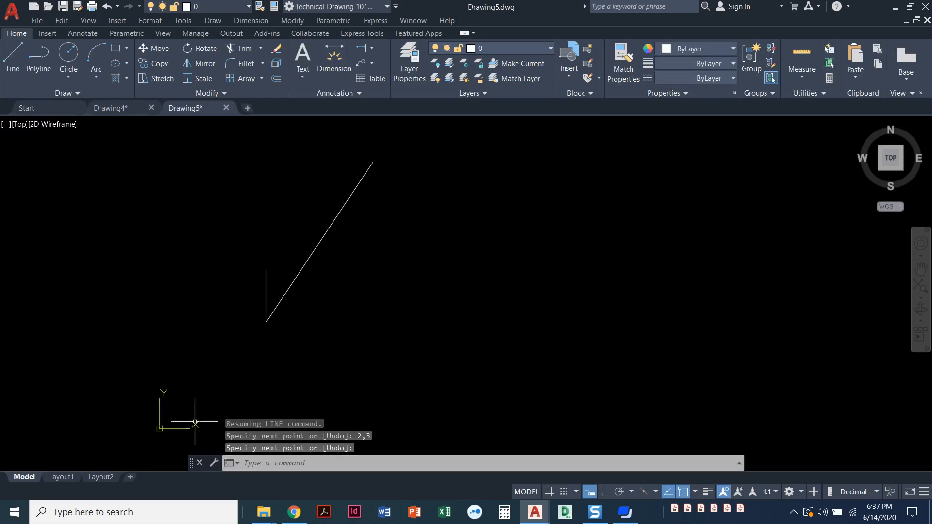
mouse_move(263, 290)
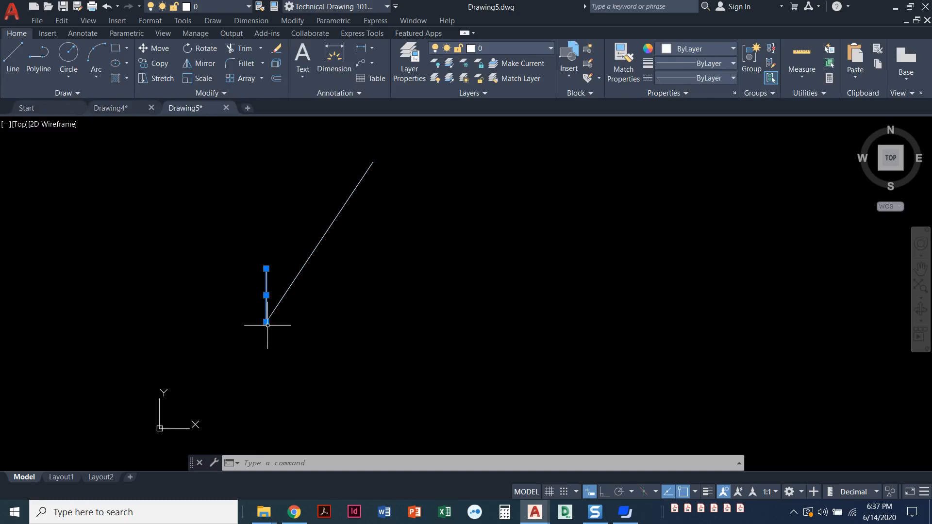
key("Escape")
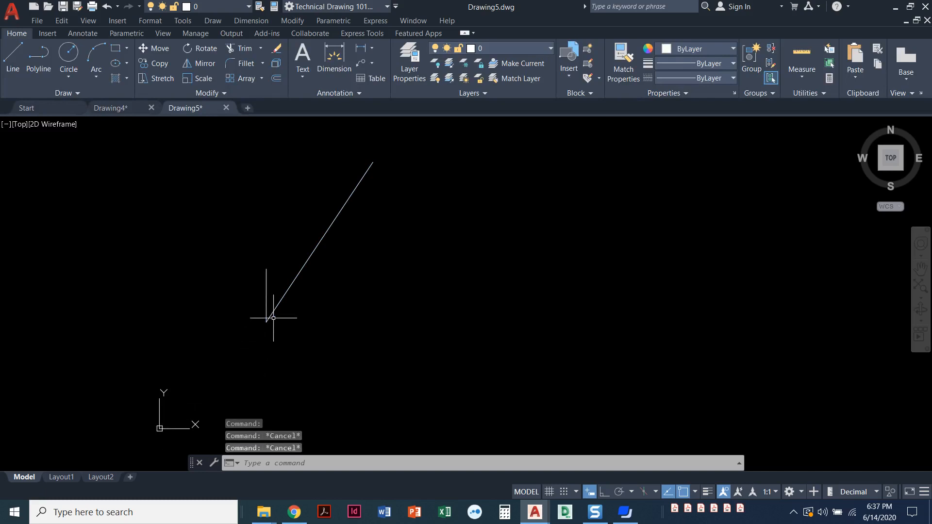
left_click(272, 318)
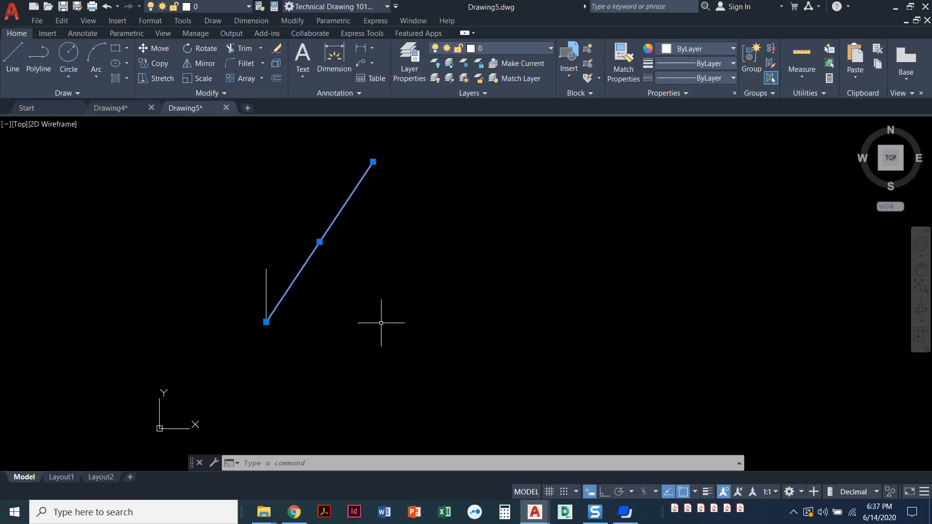
mouse_move(380, 184)
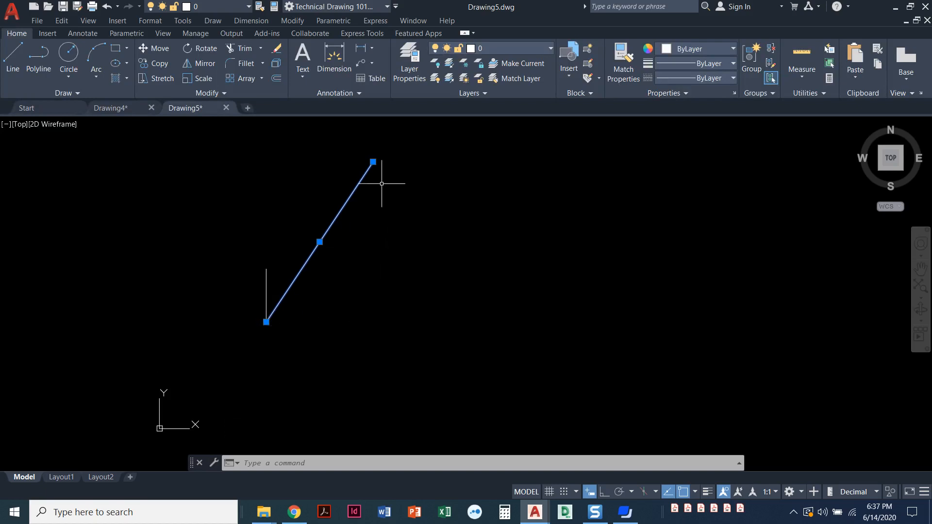
key("Escape")
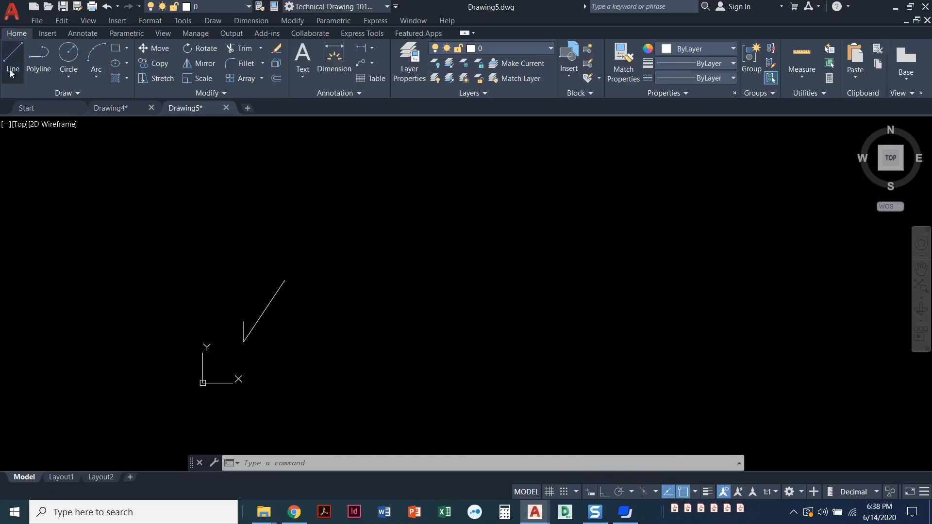
- Draw a diagonal line from absolute 5,5 to 7,7 with Dynamic Input off
left_click(12, 59)
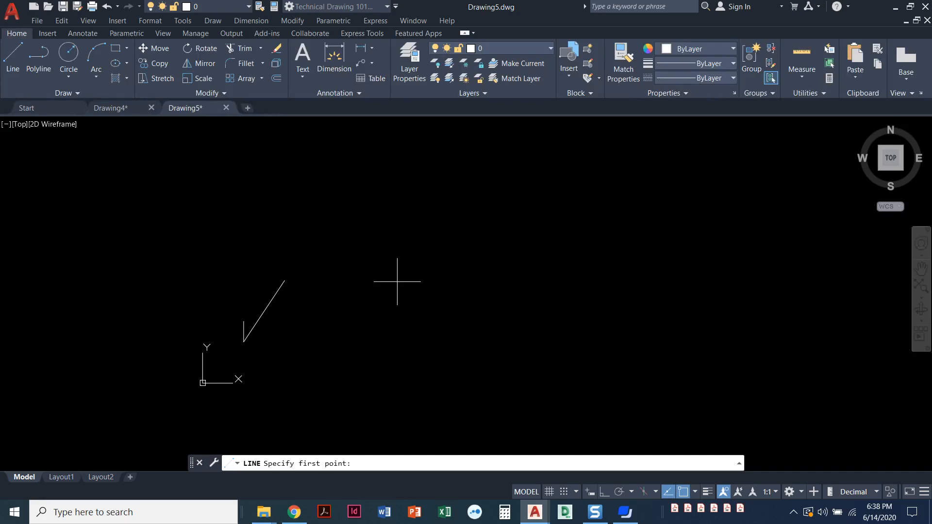
type("5,5")
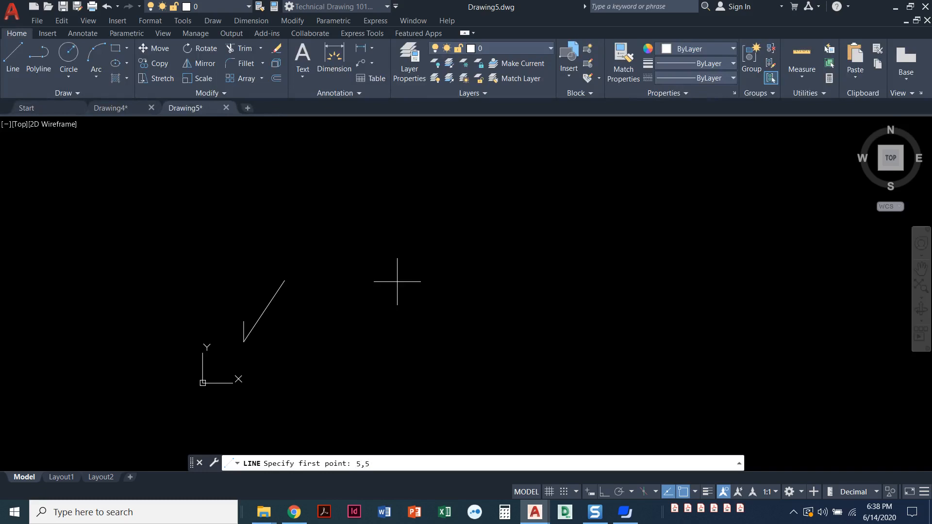
left_click(350, 223)
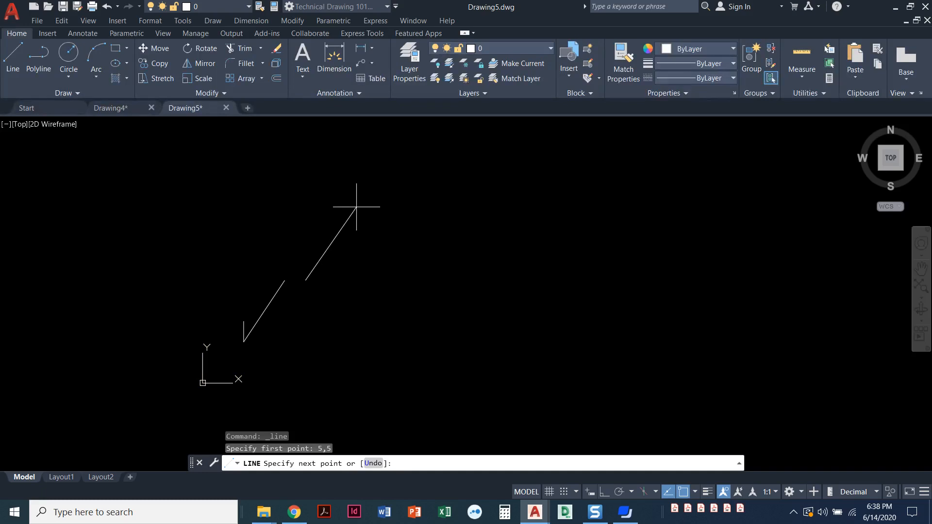
type("7,7")
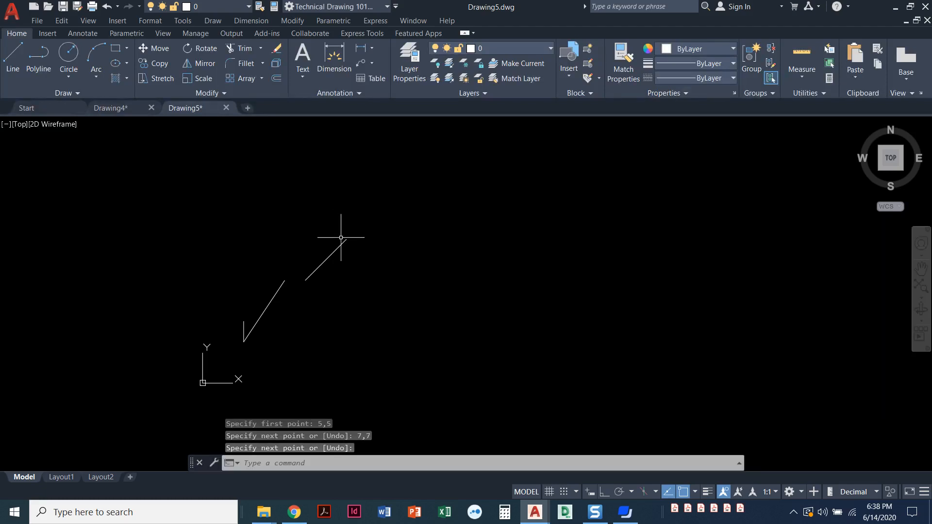
mouse_move(349, 274)
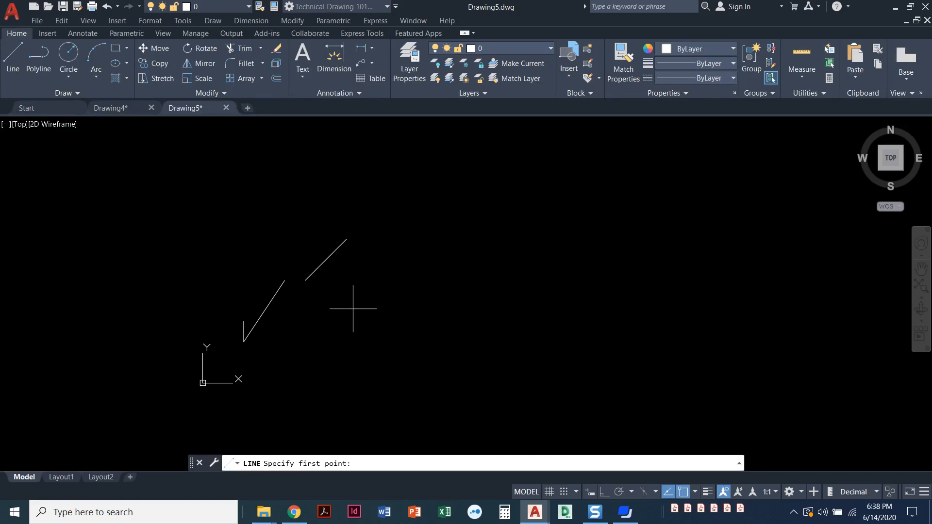
- Draw a longer line from 5,5 using the relative entry @7,7, then deselect it
type("5,5")
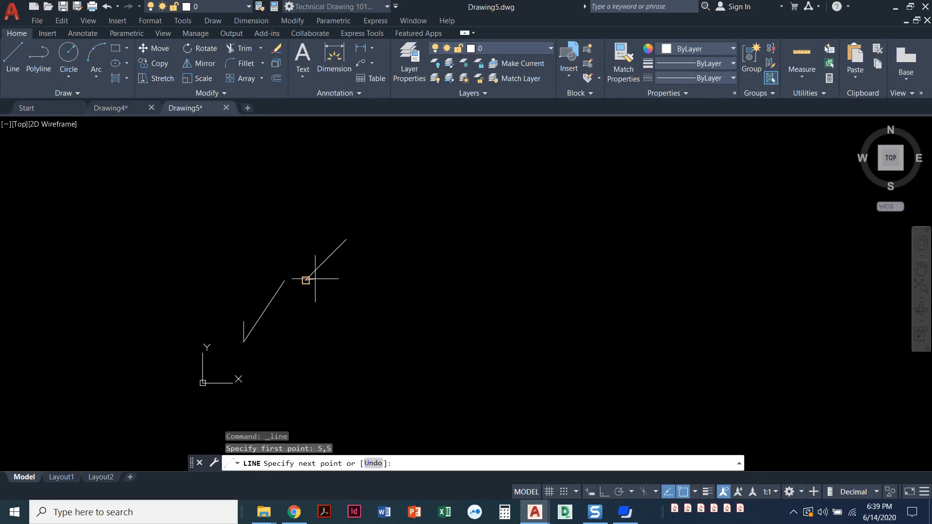
mouse_move(450, 279)
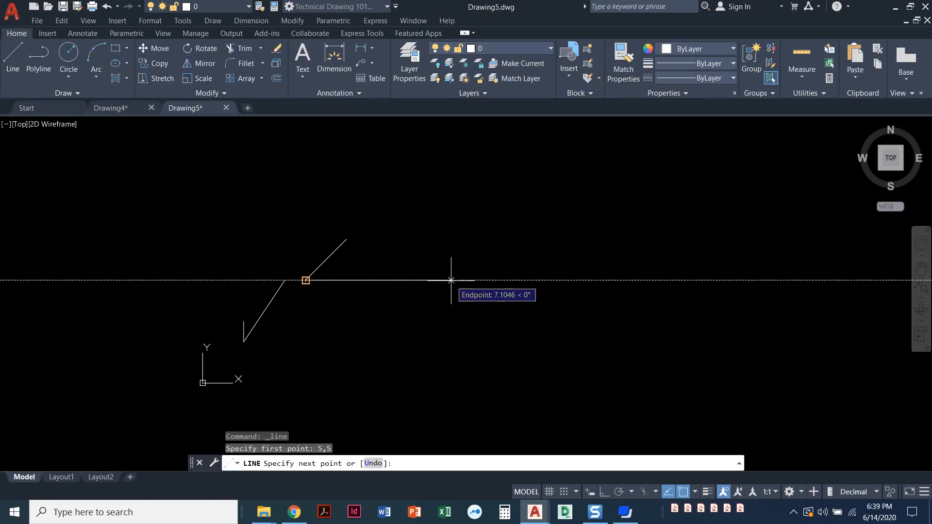
mouse_move(439, 241)
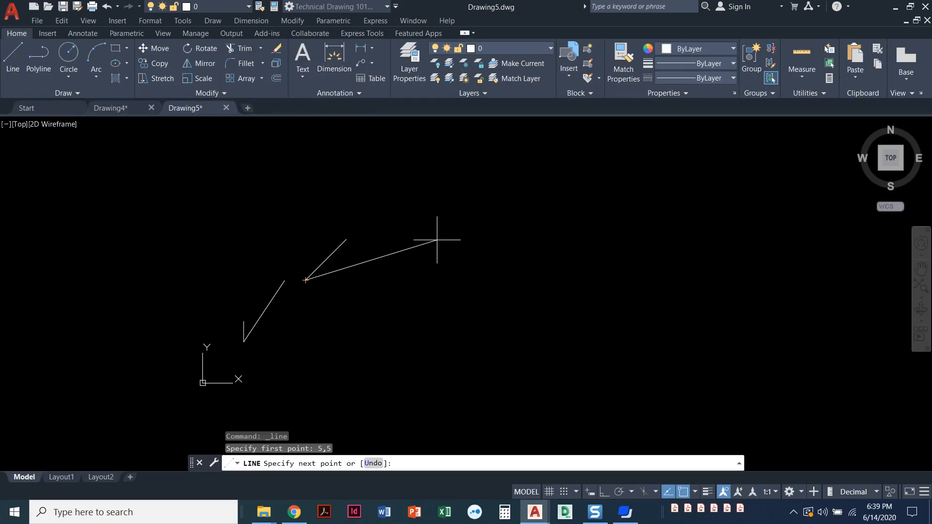
type("@")
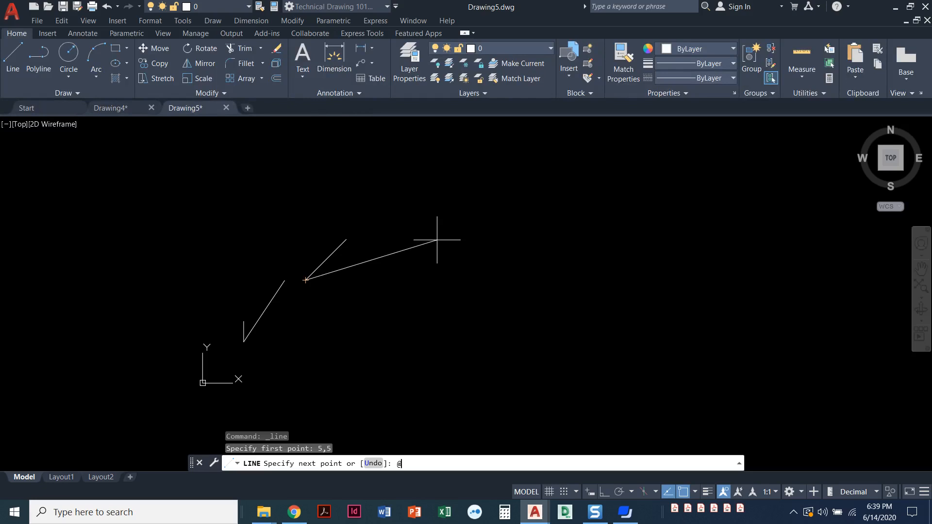
type("7,")
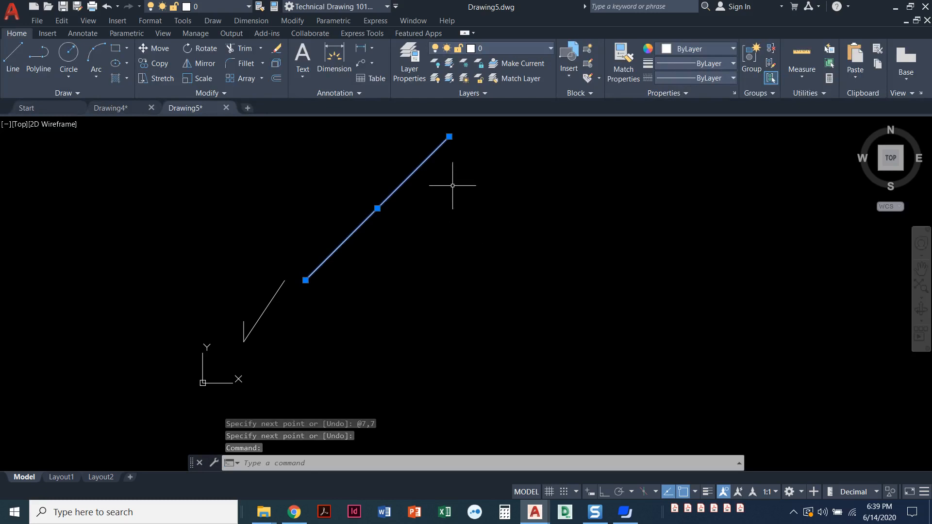
key("Escape")
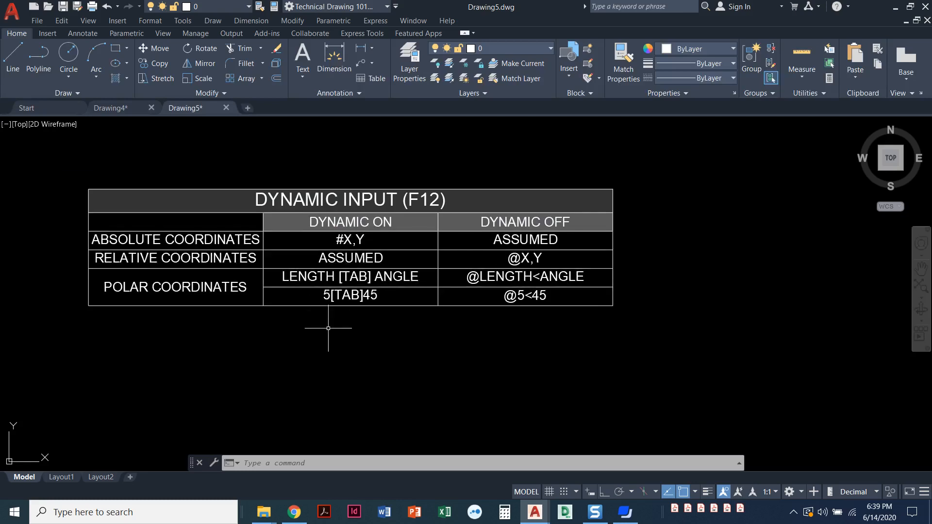
left_click_drag(328, 328, 385, 285)
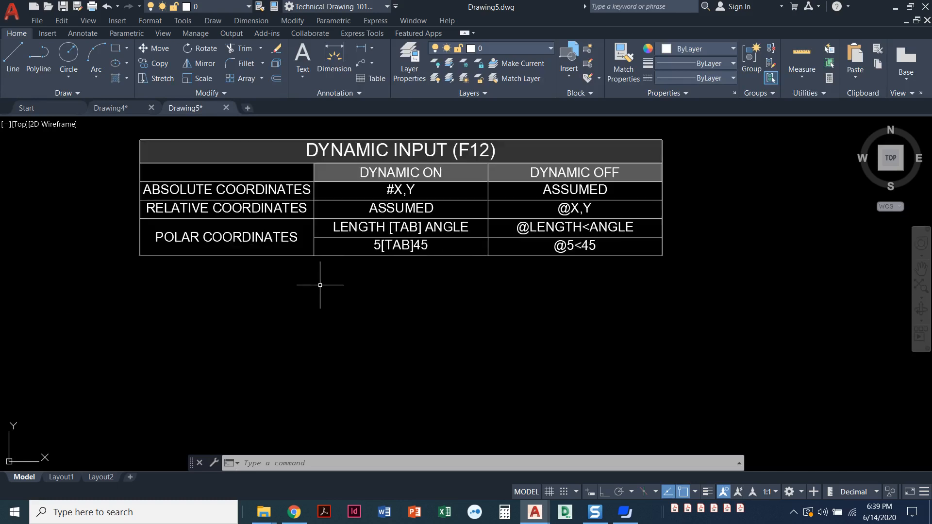
mouse_move(316, 291)
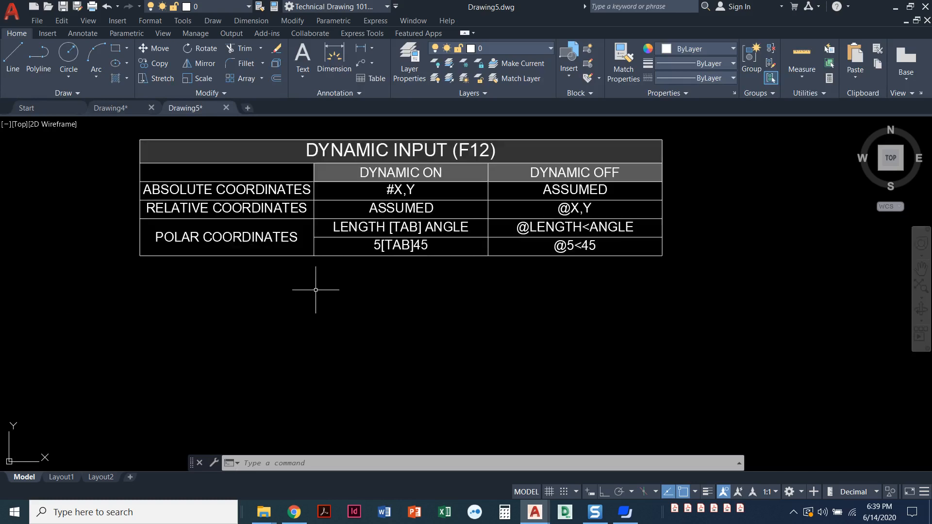
mouse_move(384, 316)
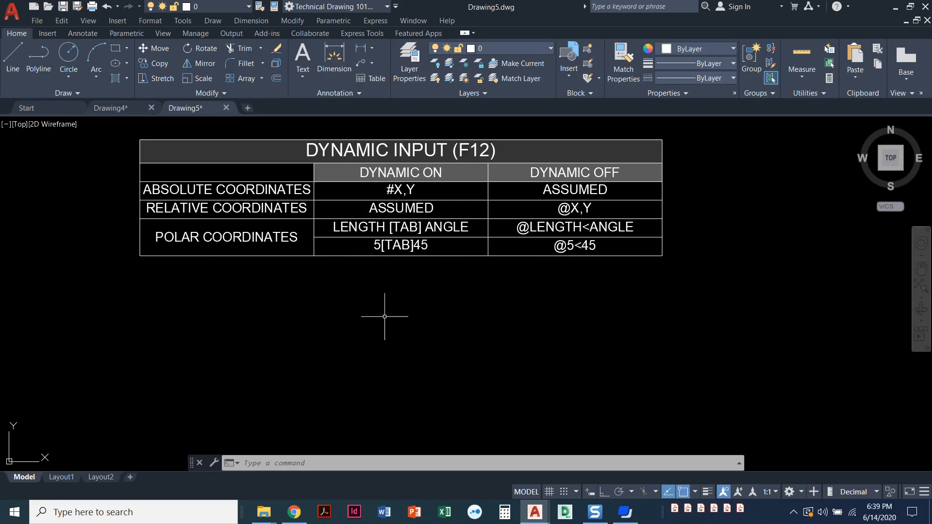
mouse_move(374, 237)
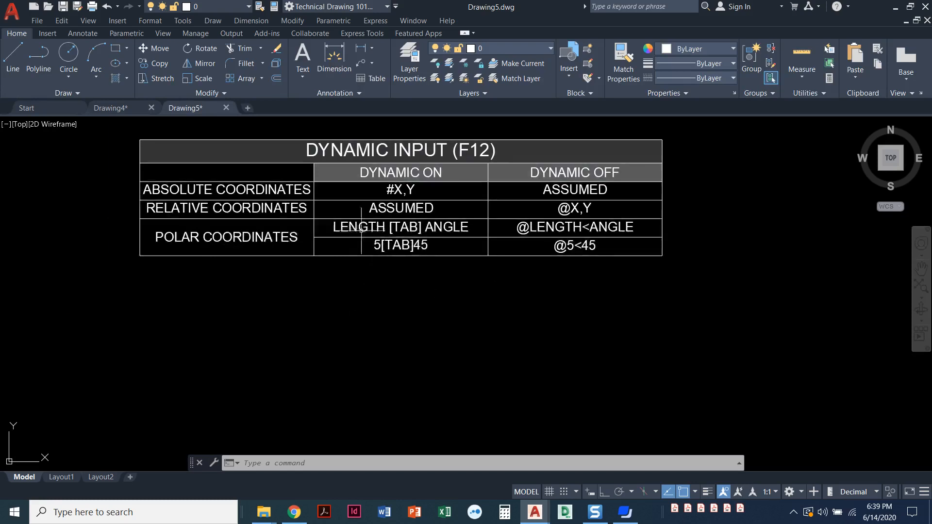
mouse_move(358, 284)
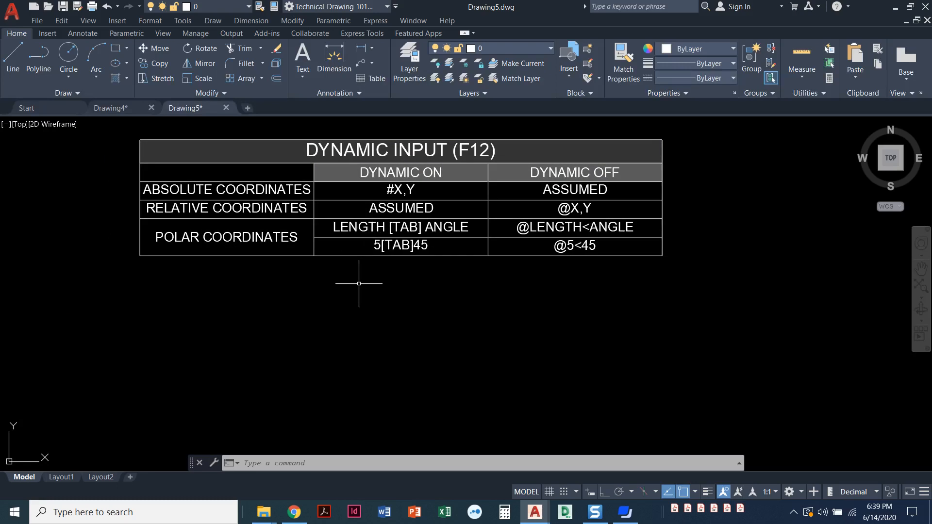
mouse_move(499, 263)
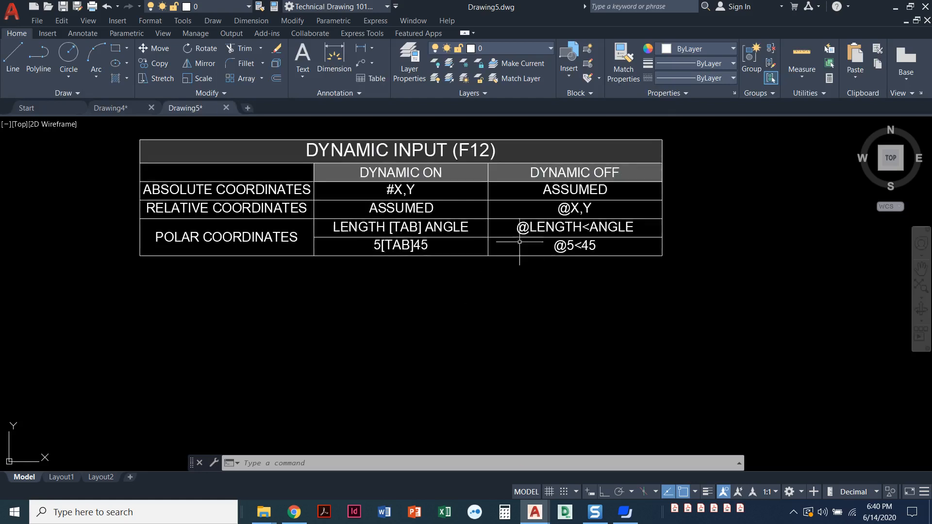
mouse_move(559, 208)
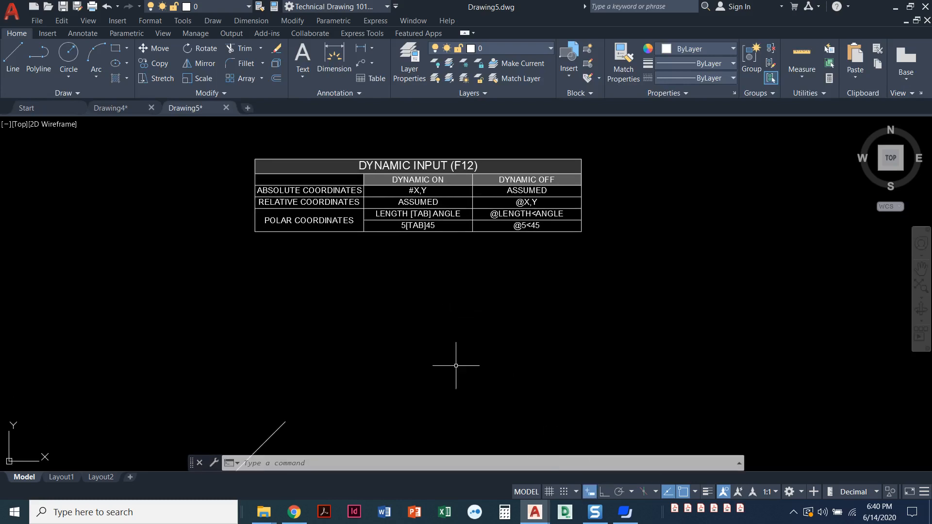
- Draw a 5-unit line at 45 degrees from a picked start point using Dynamic Input's length and angle fields
left_click(11, 62)
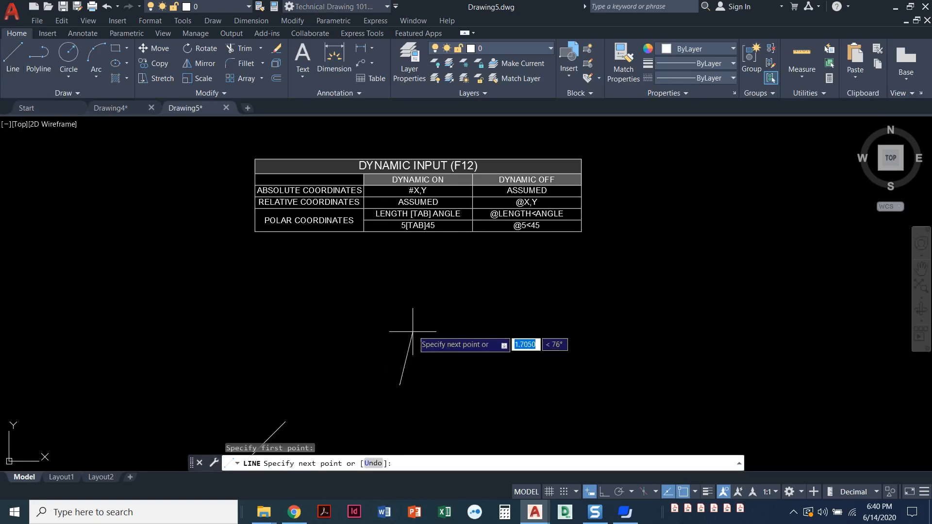
mouse_move(459, 295)
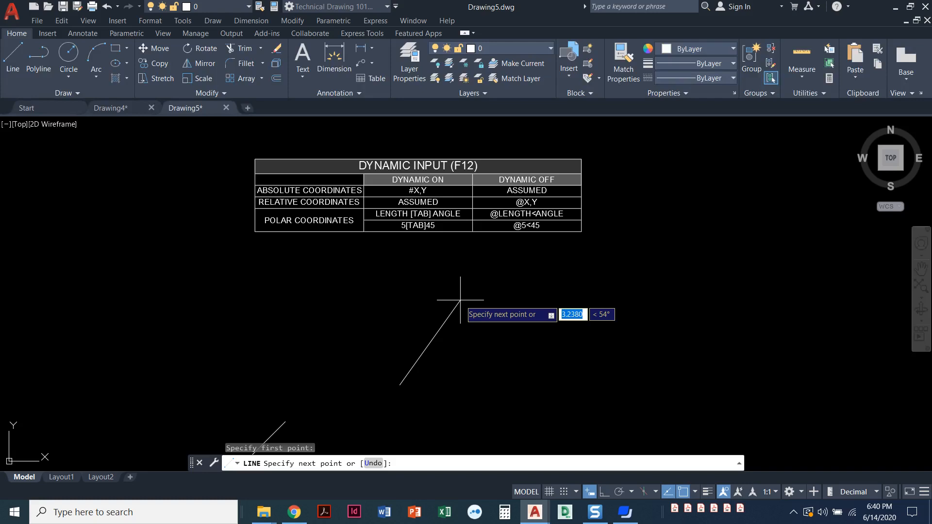
type("5")
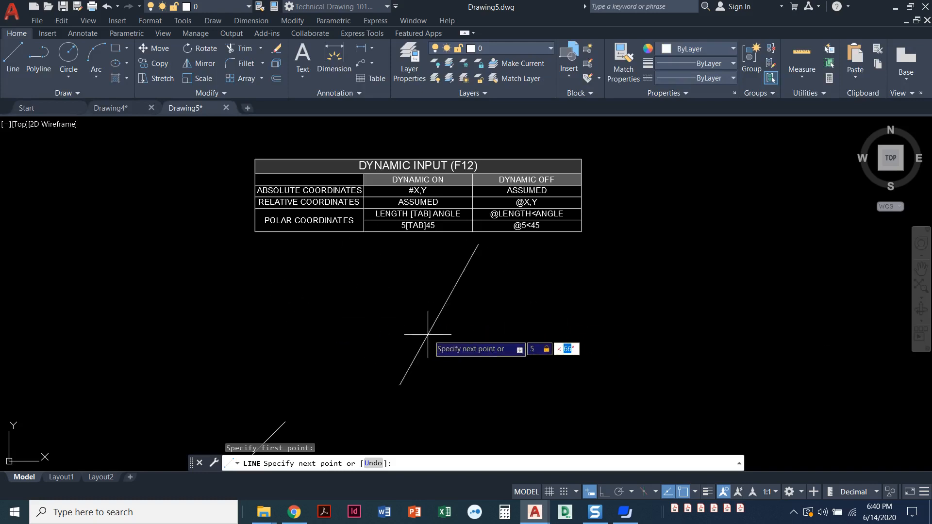
mouse_move(457, 345)
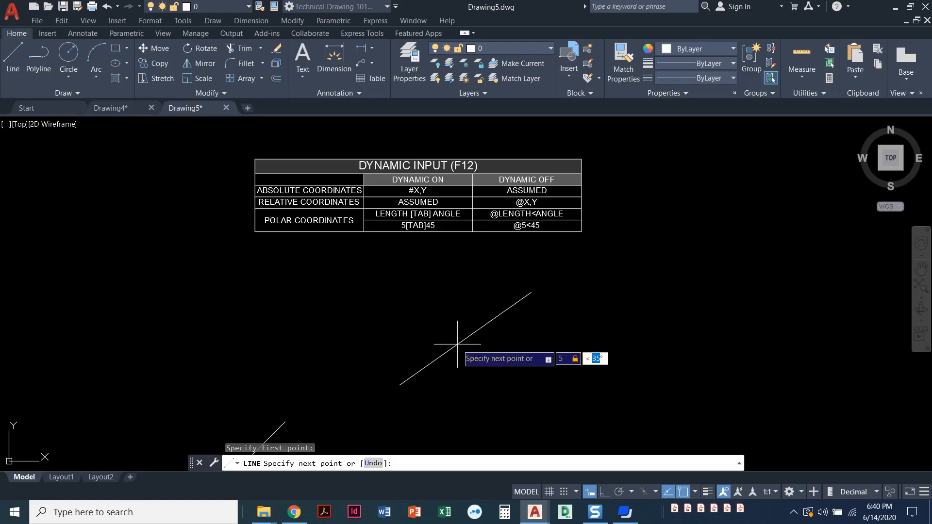
type("45")
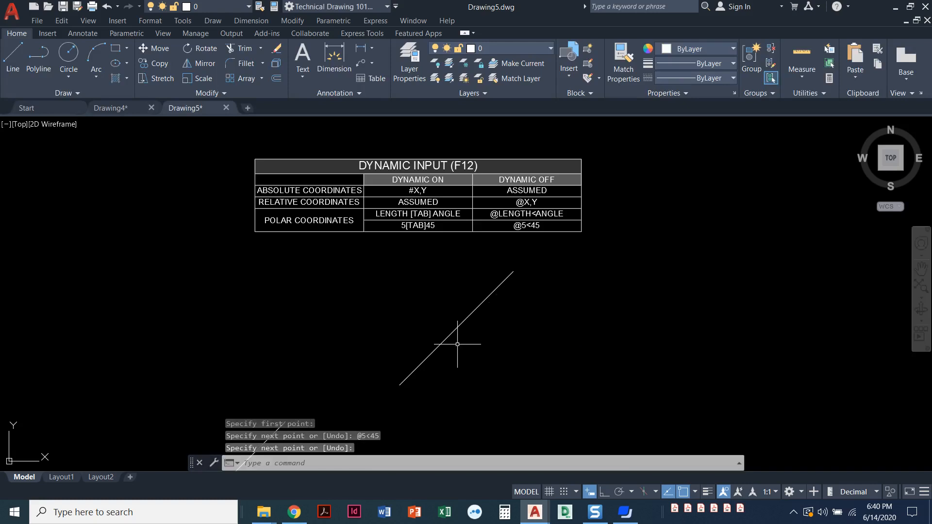
mouse_move(498, 403)
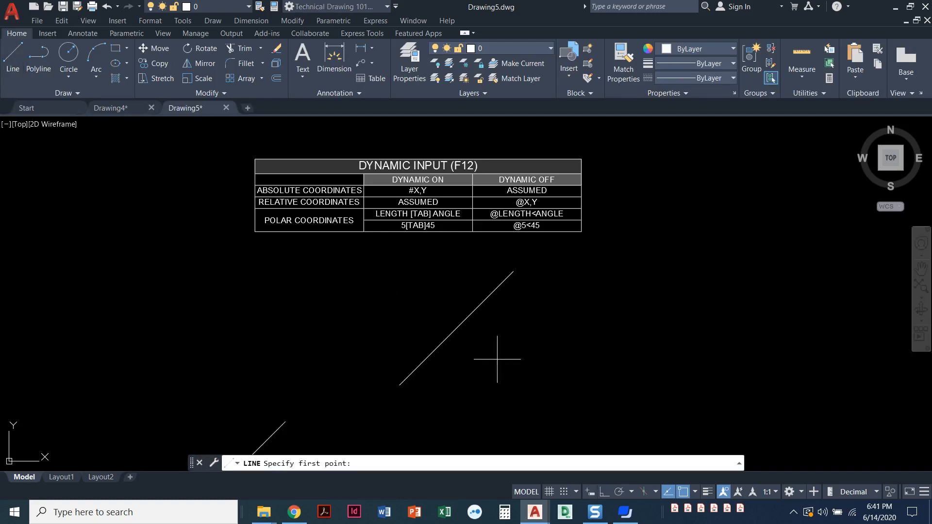
mouse_move(555, 390)
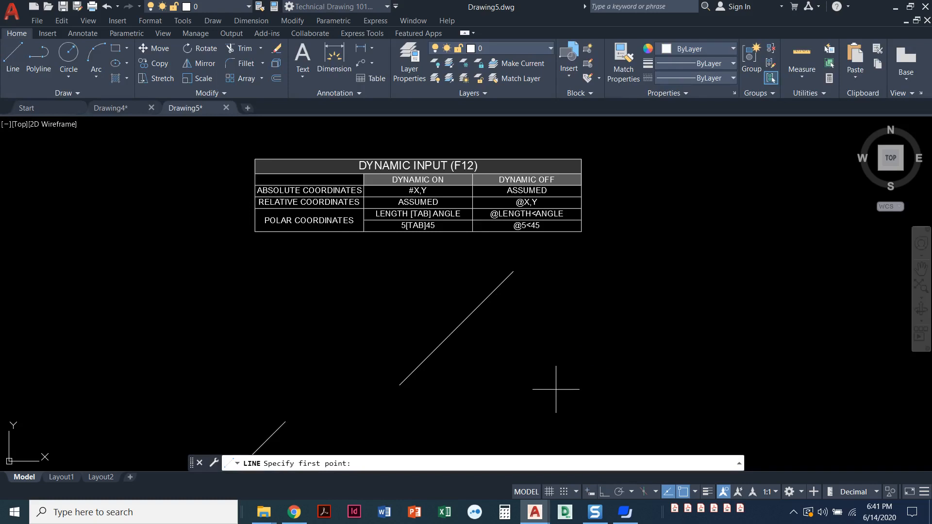
- Draw a second parallel 5-unit line at 45 degrees by entering @5<45 with Dynamic Input off
left_click(556, 391)
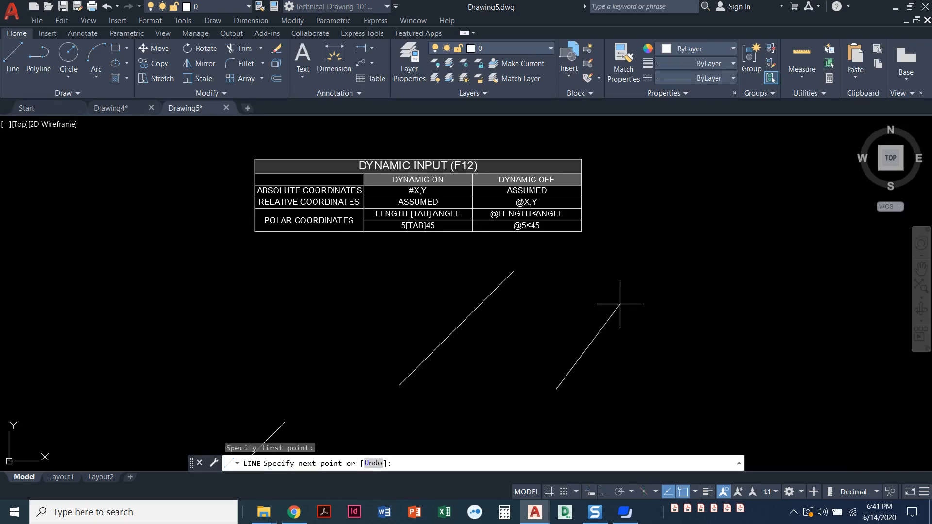
mouse_move(642, 307)
type("@")
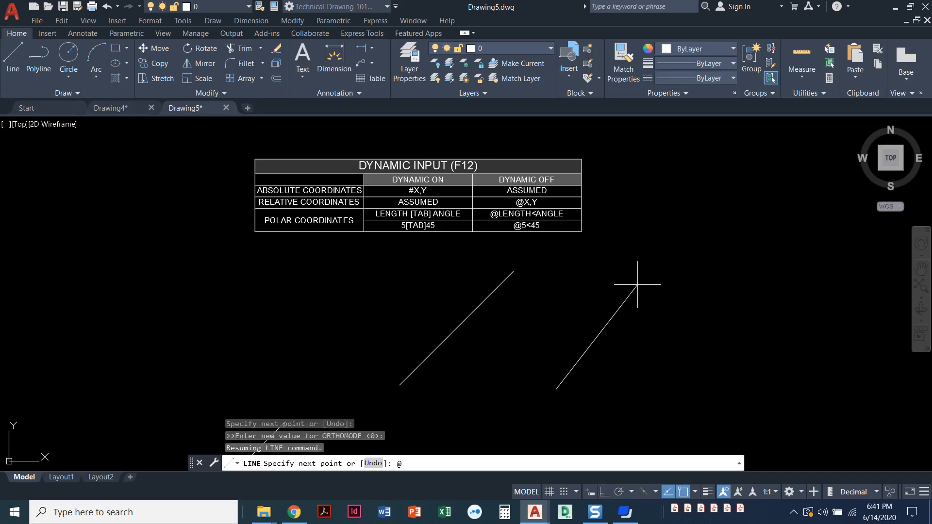
type("5")
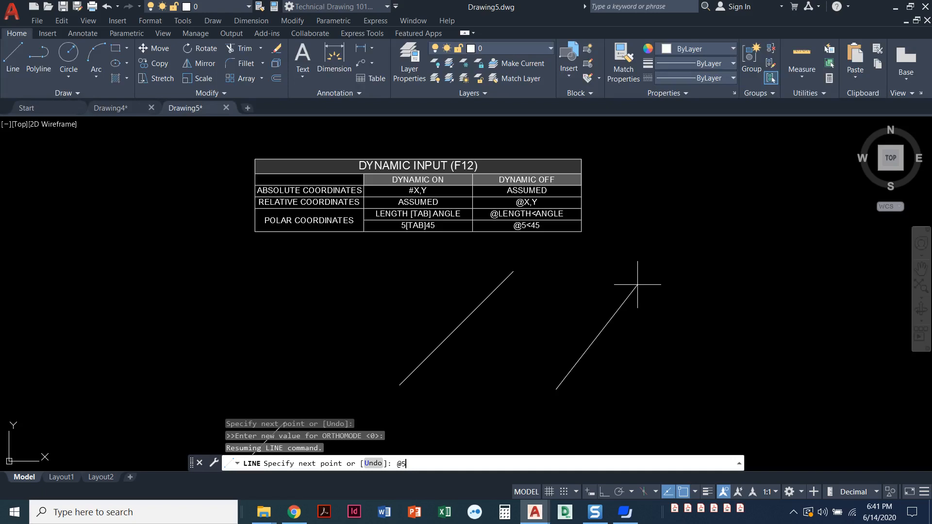
type("<45")
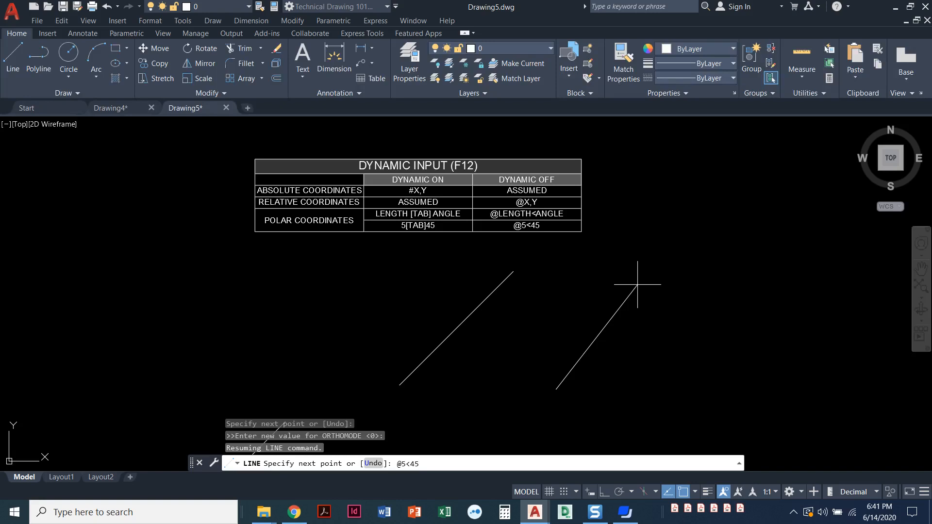
key("enter")
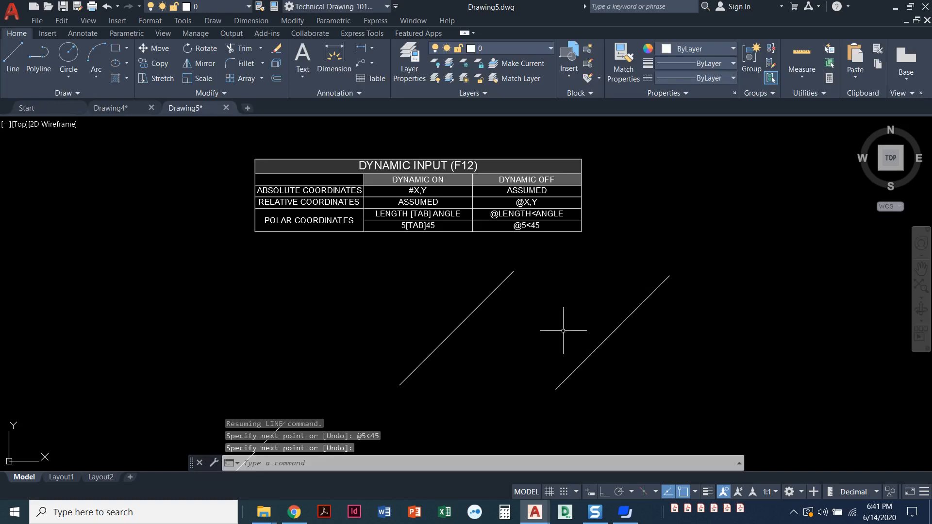
mouse_move(571, 322)
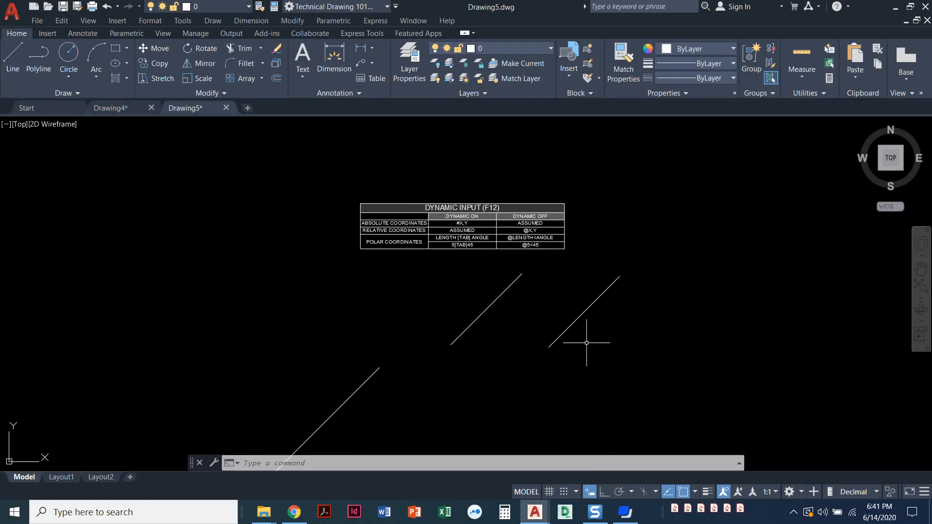
mouse_move(588, 343)
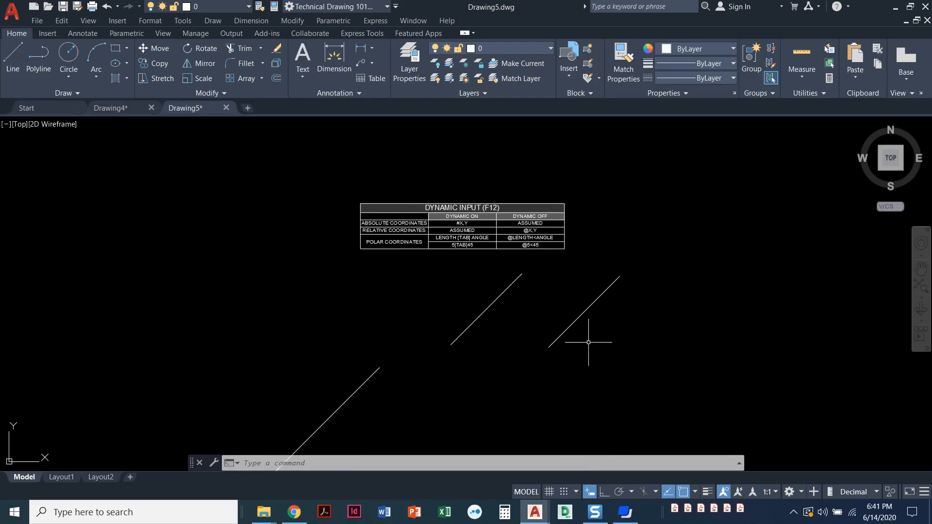
mouse_move(609, 336)
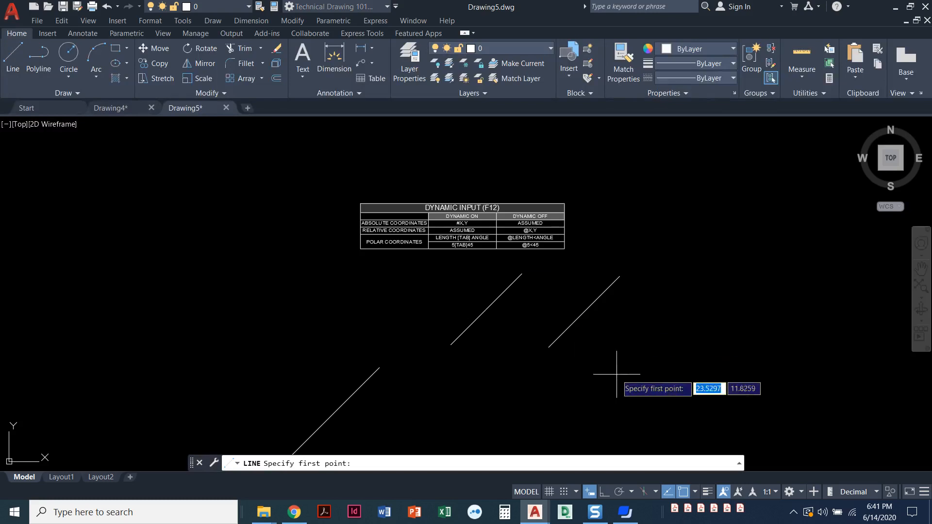
- Draw a third line from a picked start point to 5 right and 6 up using @5,6
left_click(617, 373)
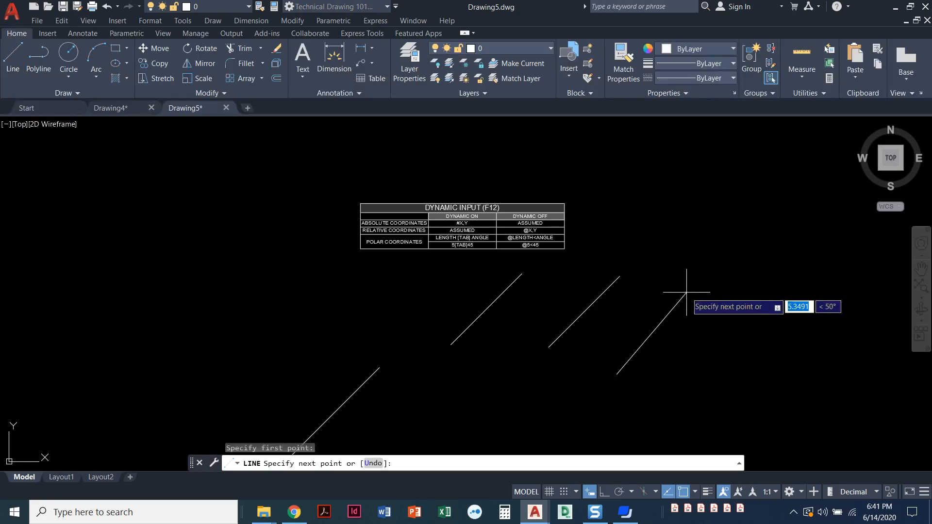
type("5")
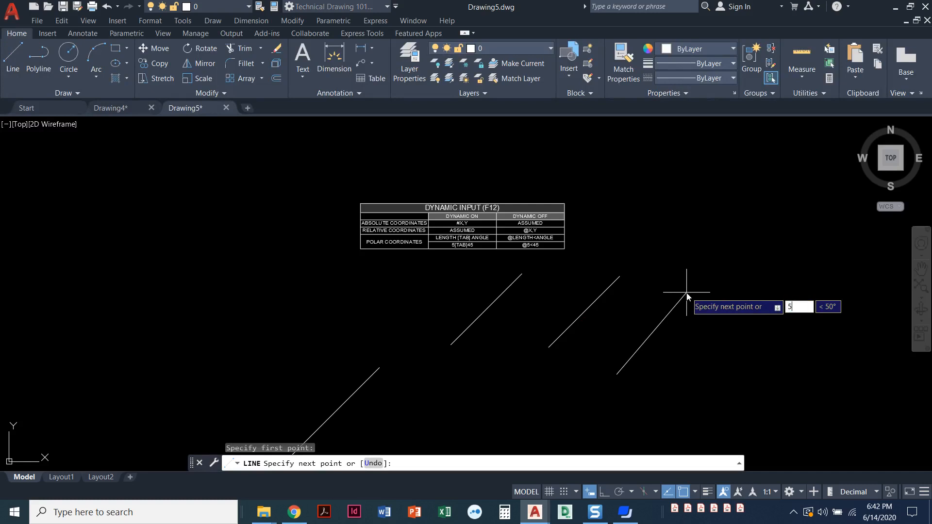
key("Tab")
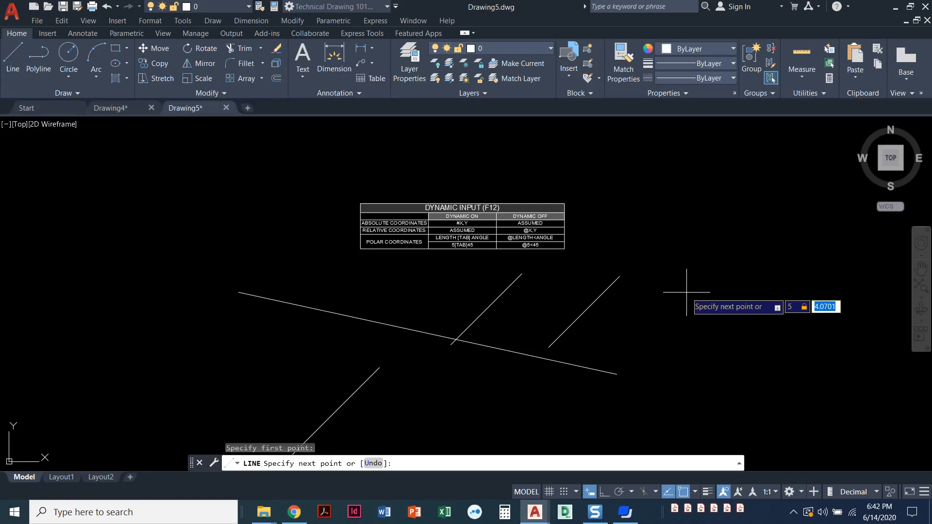
mouse_move(725, 288)
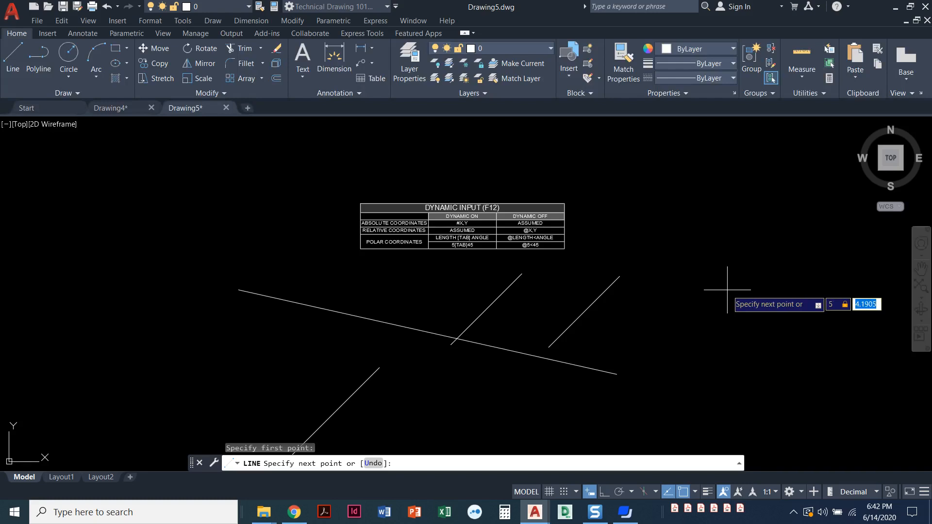
type("@5,6")
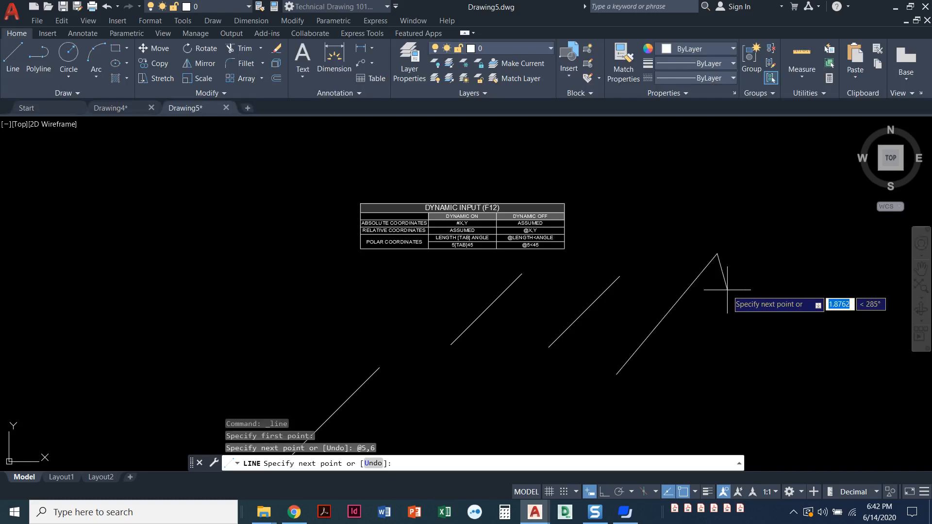